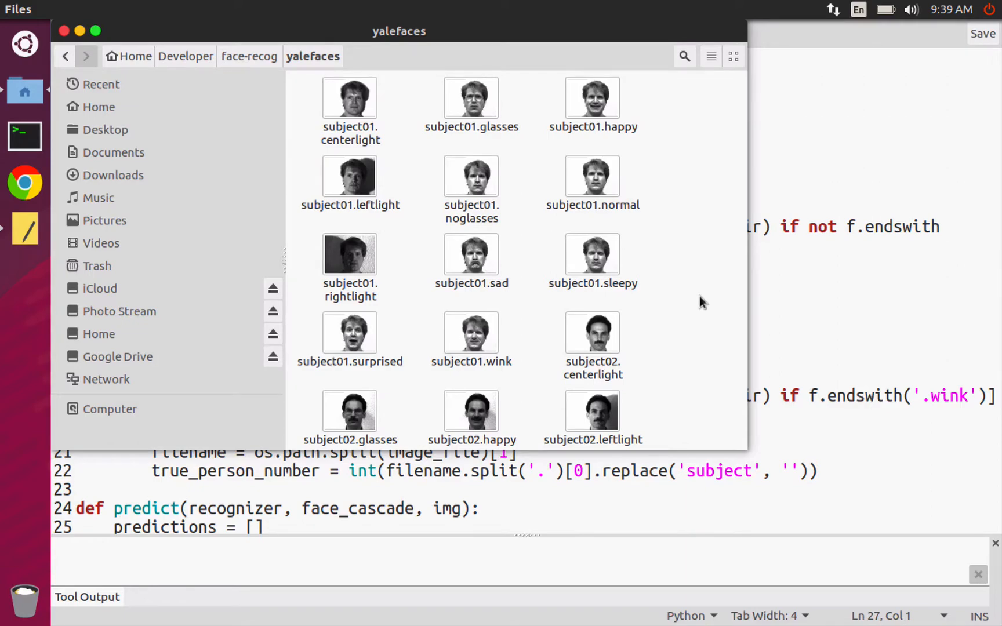
# Scroll around the yalefaces folder and preview subject01.centerlight in Image Viewer.
pyautogui.scroll(-3)
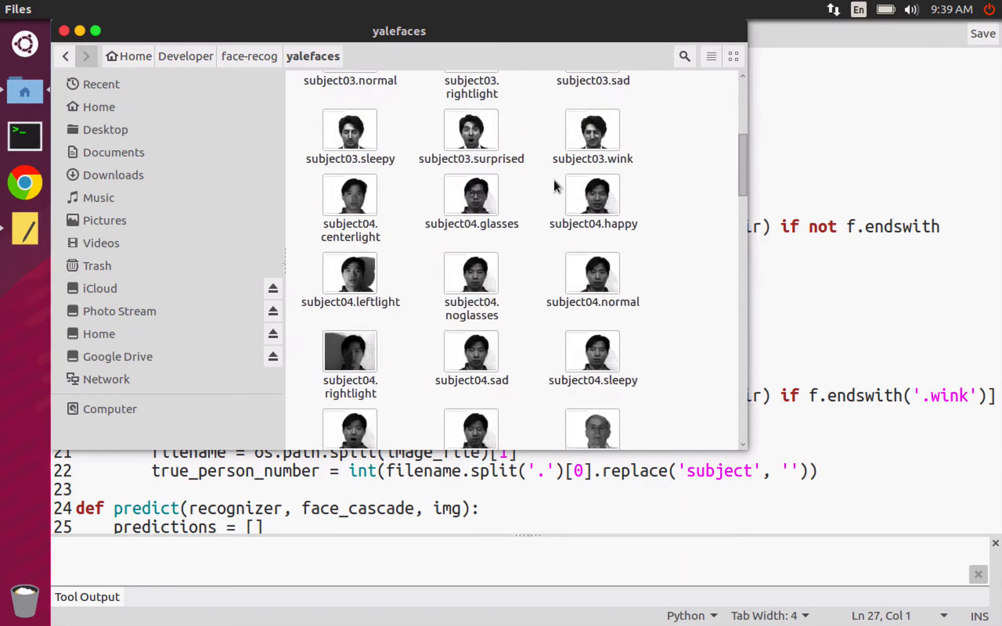
pyautogui.scroll(-3)
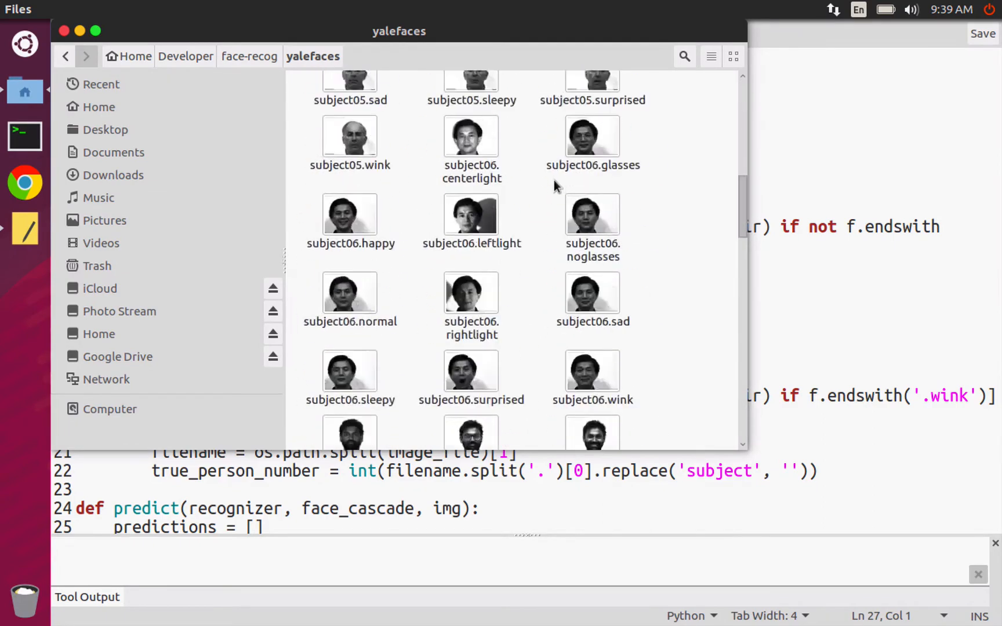
pyautogui.scroll(3)
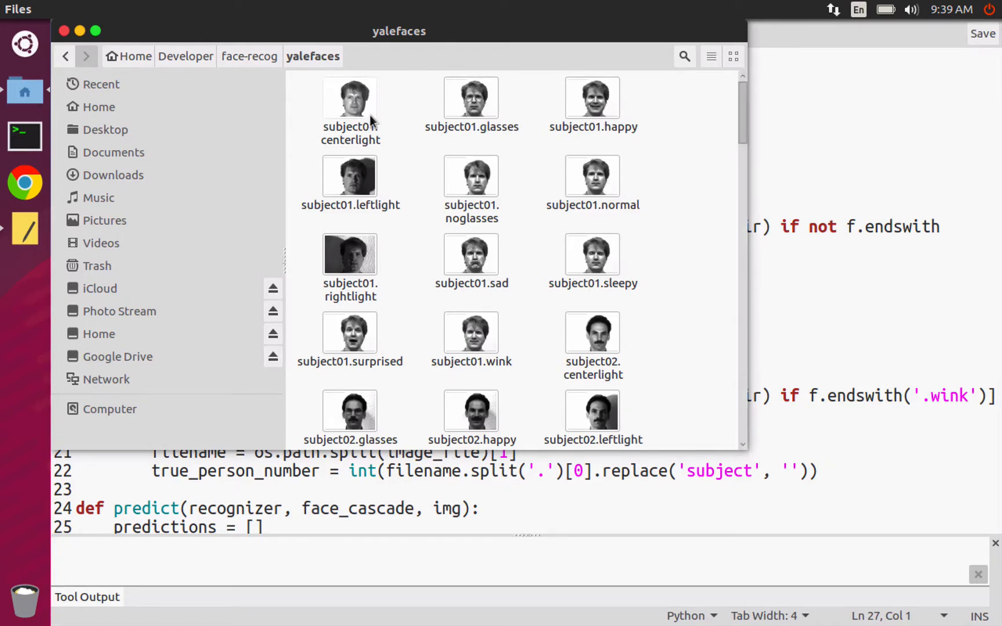
pyautogui.moveTo(422, 112)
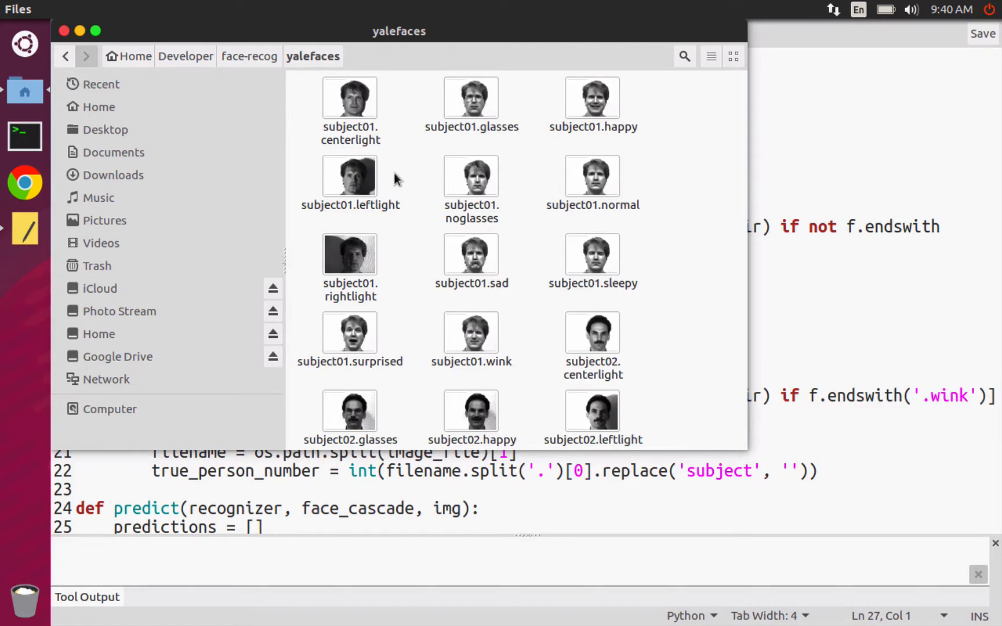
pyautogui.moveTo(402, 150)
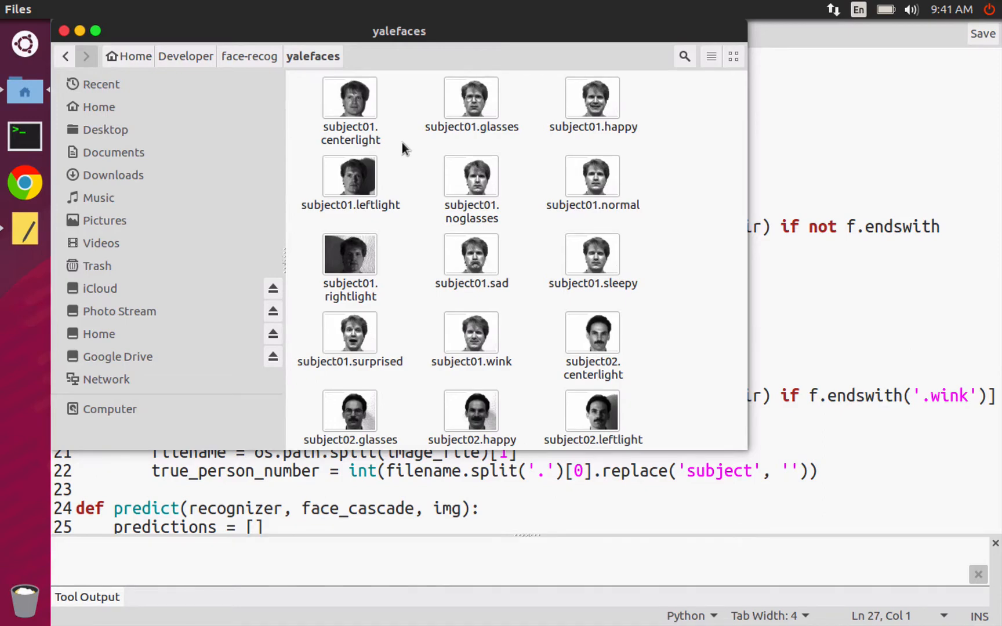
pyautogui.scroll(-3)
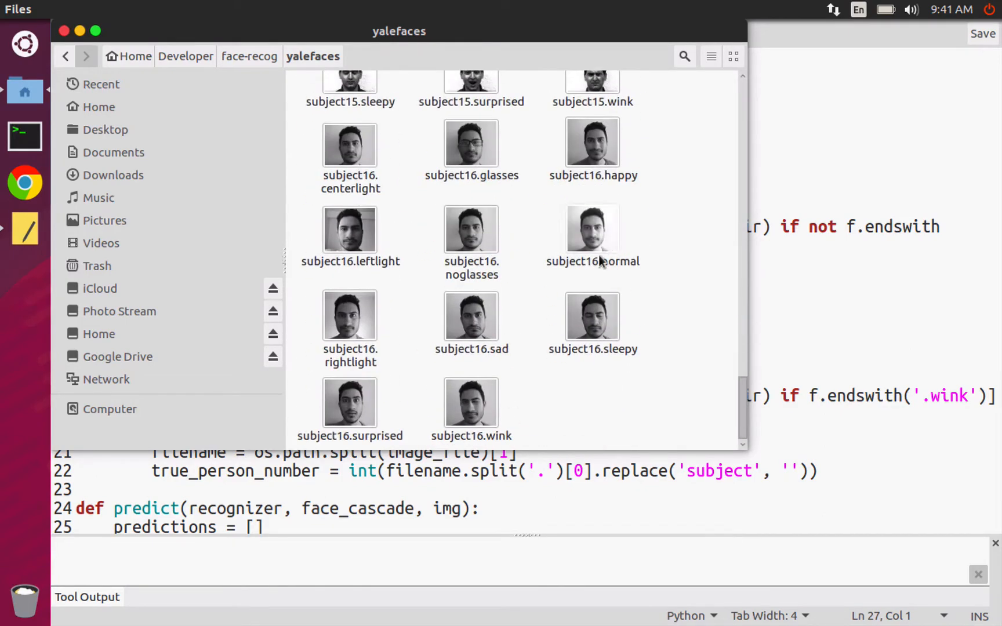
pyautogui.moveTo(530, 200)
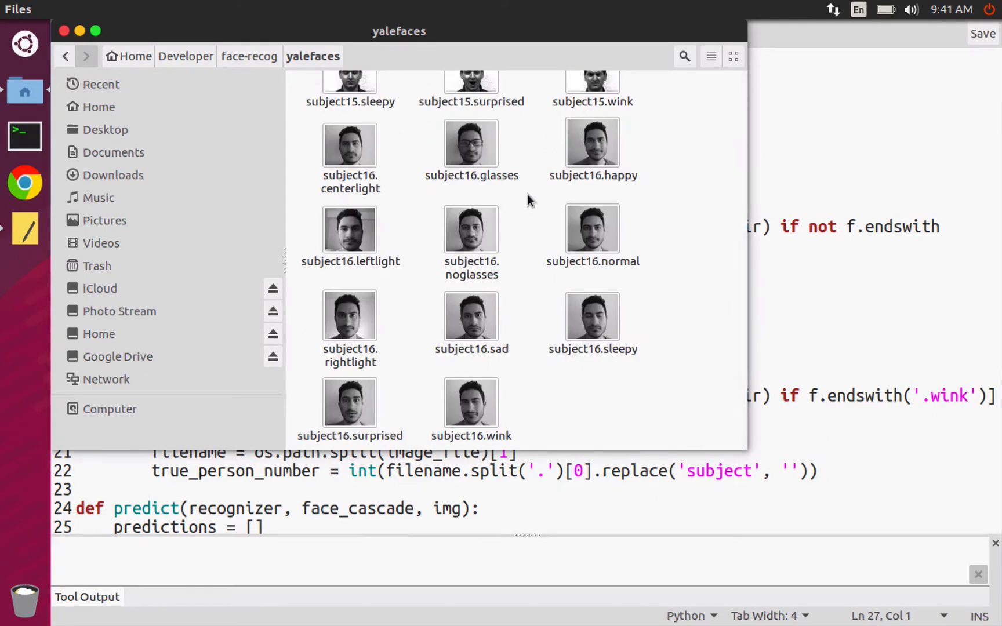
pyautogui.scroll(3)
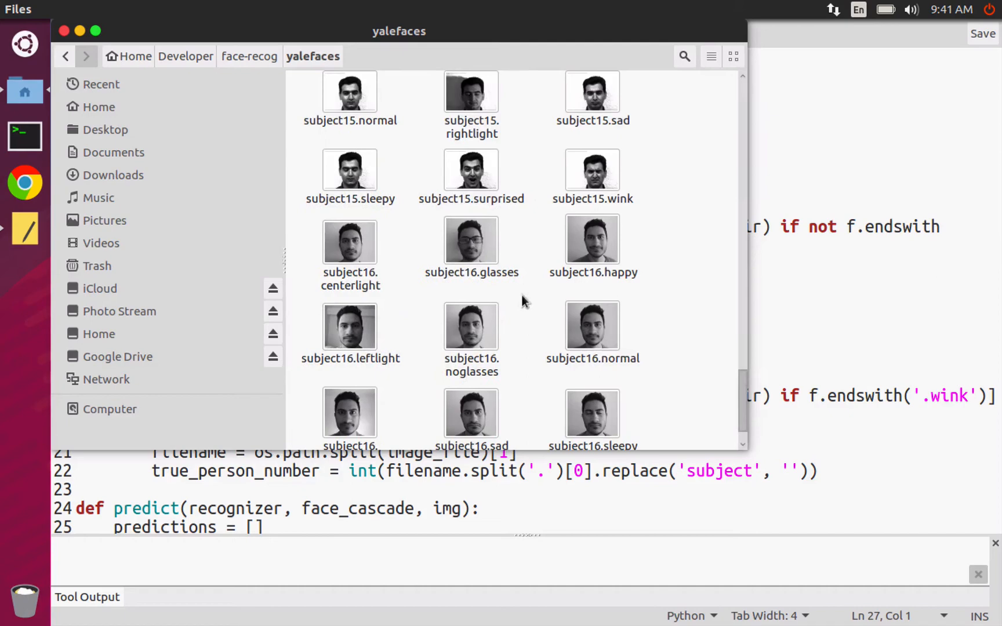
pyautogui.scroll(3)
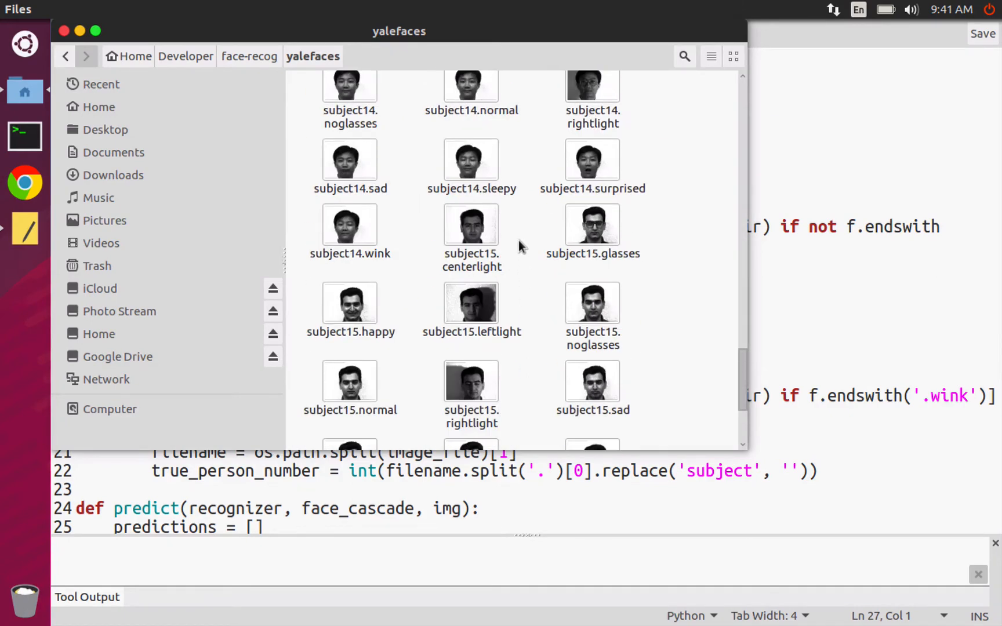
pyautogui.scroll(3)
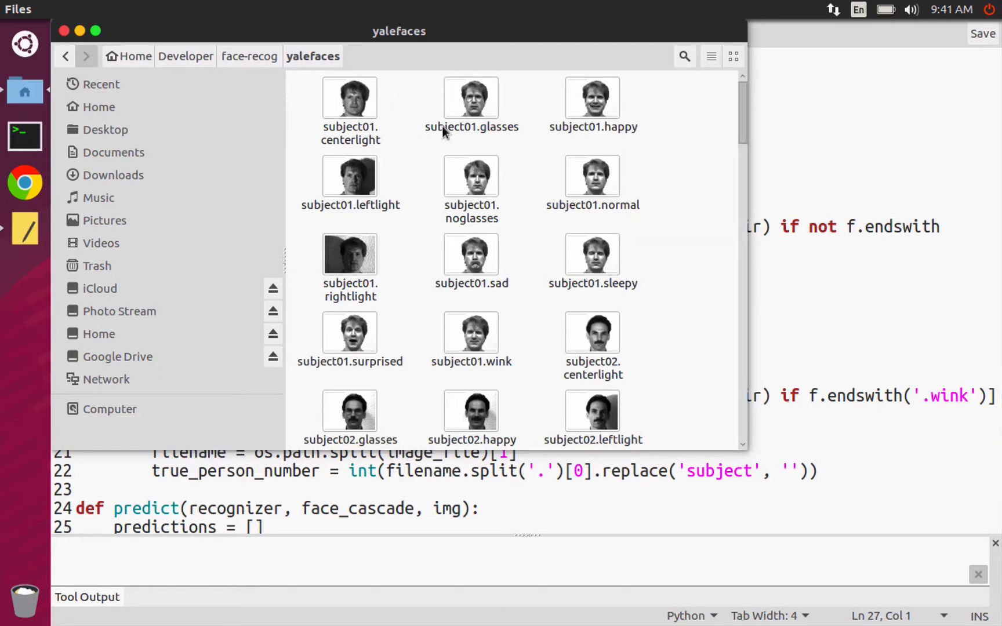
pyautogui.scroll(-3)
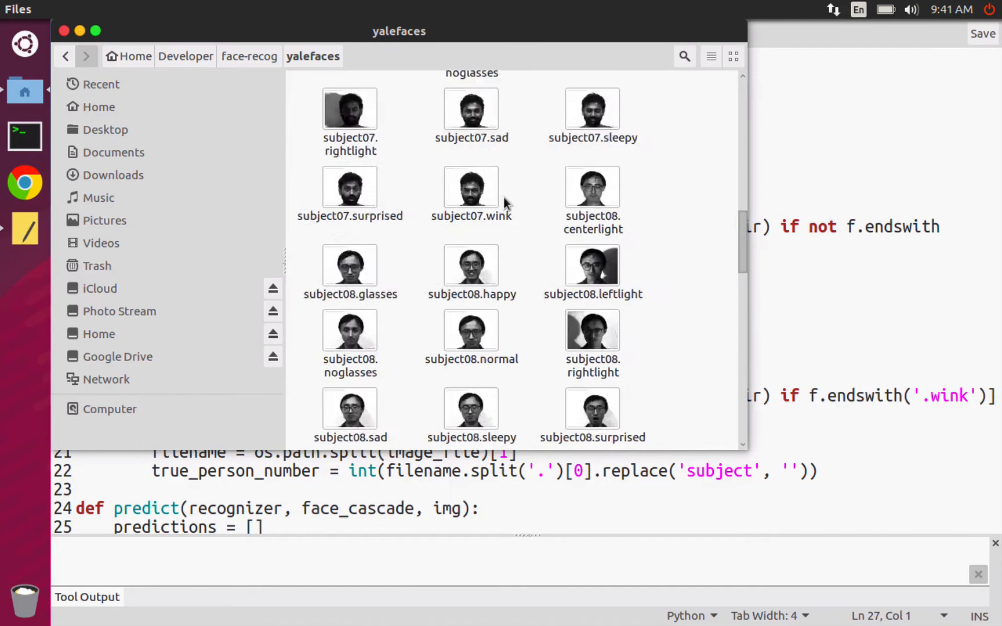
pyautogui.scroll(3)
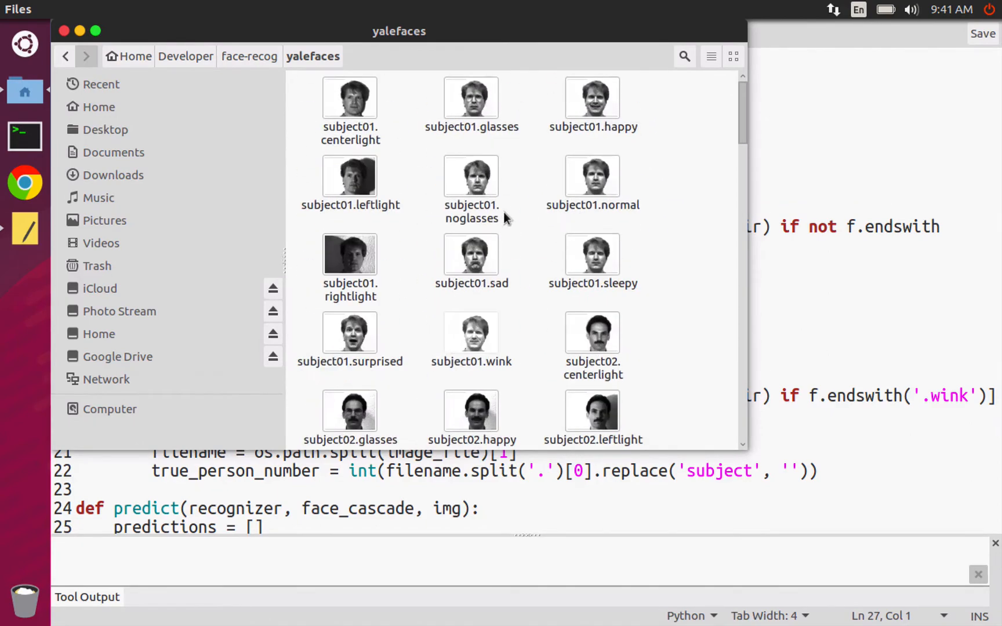
pyautogui.moveTo(419, 172)
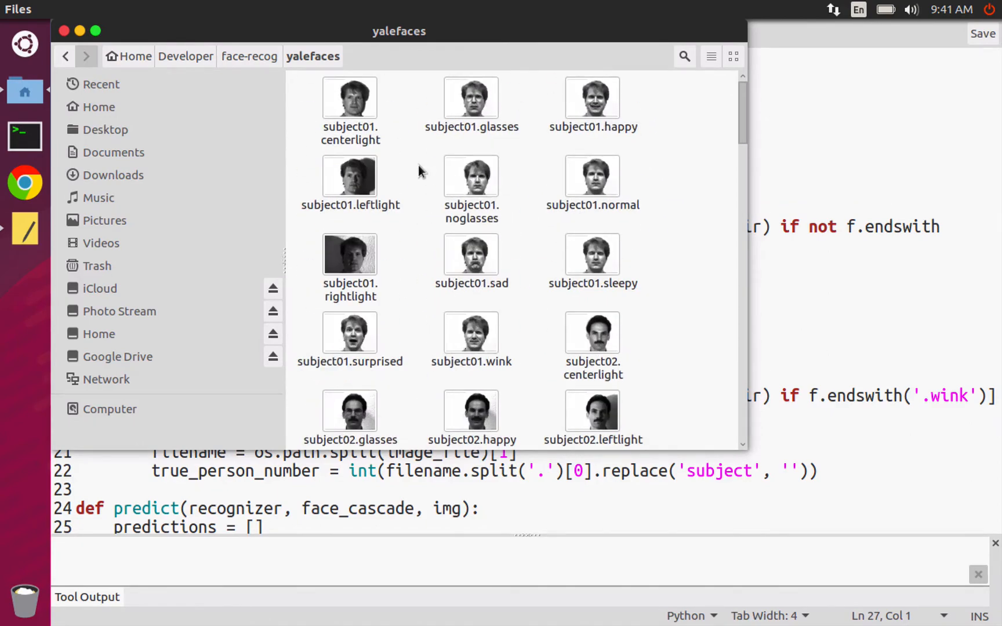
pyautogui.moveTo(428, 160)
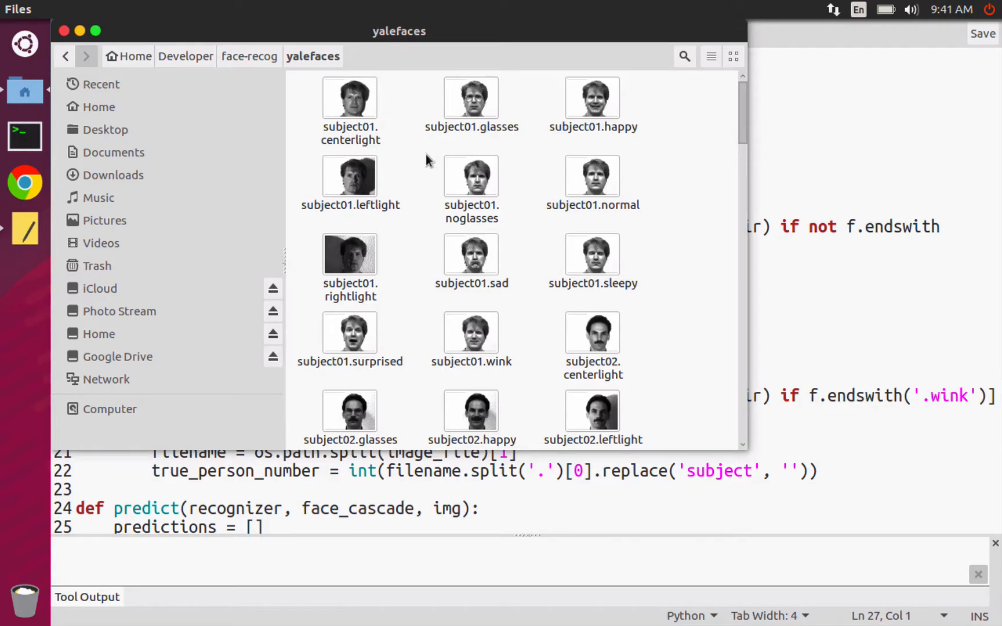
pyautogui.moveTo(434, 161)
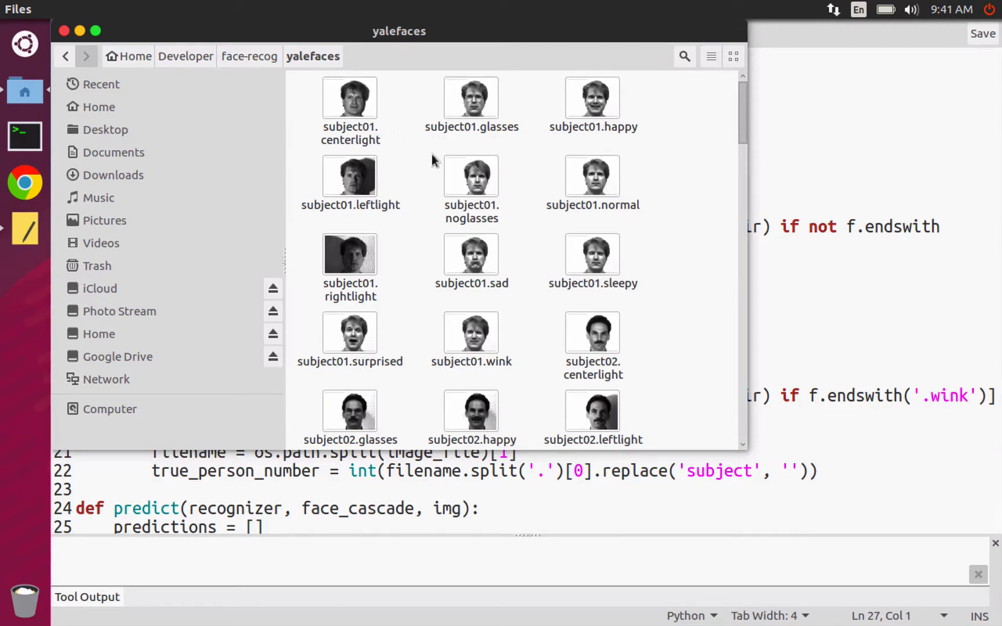
pyautogui.scroll(-3)
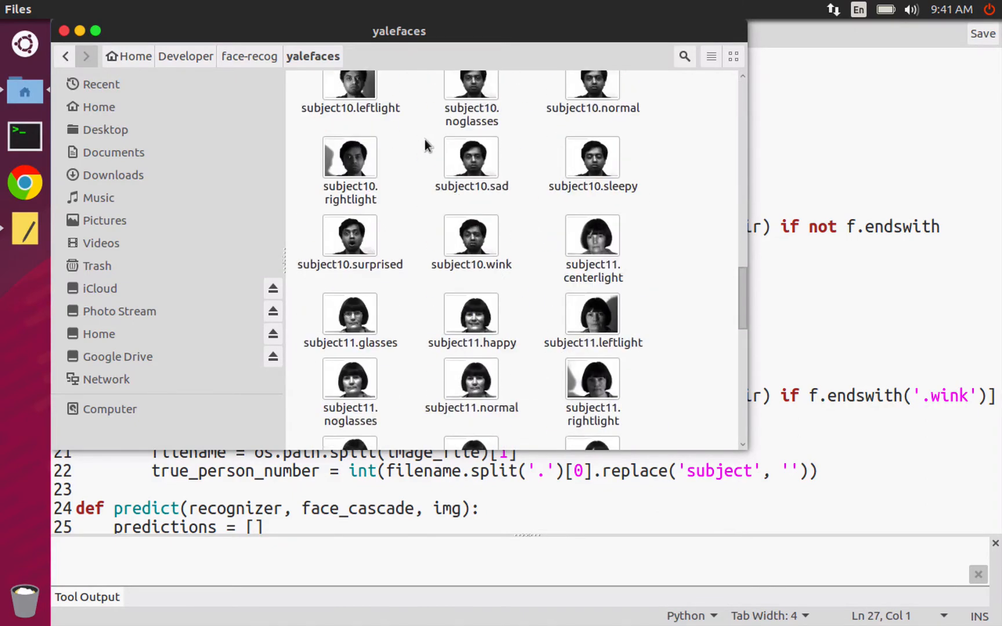
pyautogui.scroll(3)
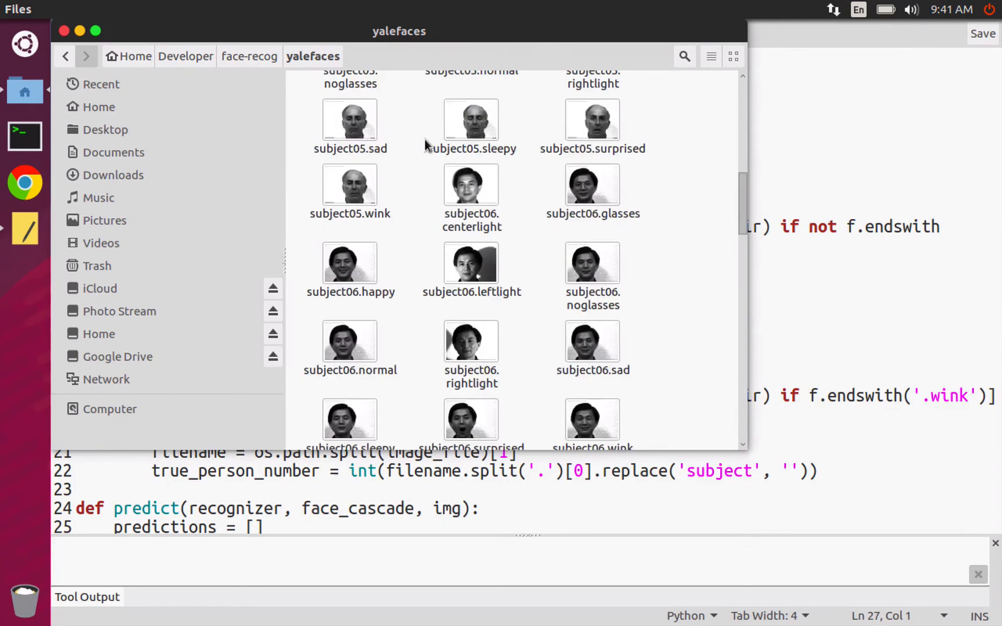
pyautogui.scroll(3)
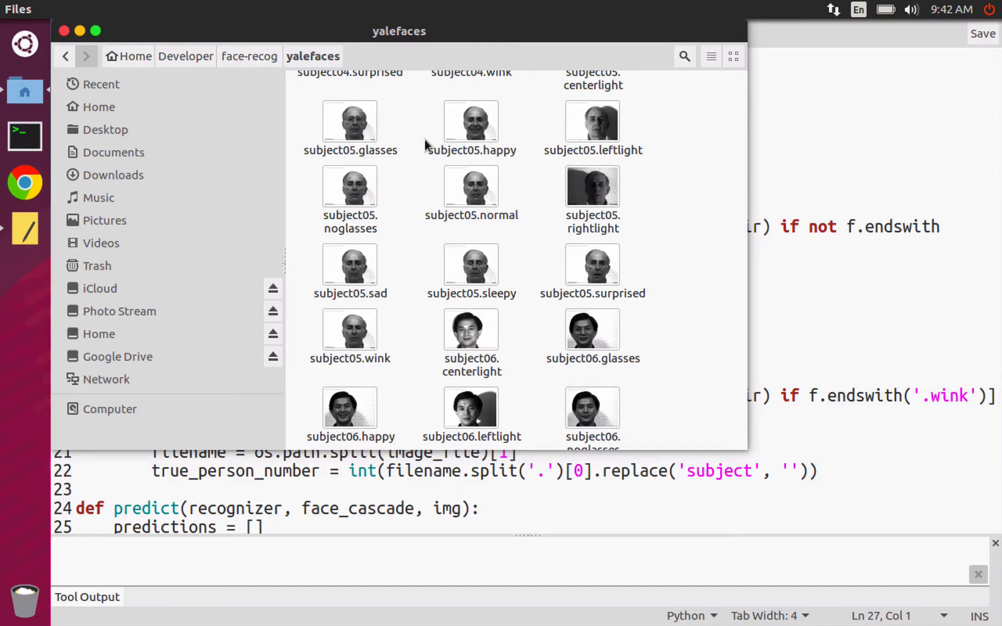
pyautogui.scroll(3)
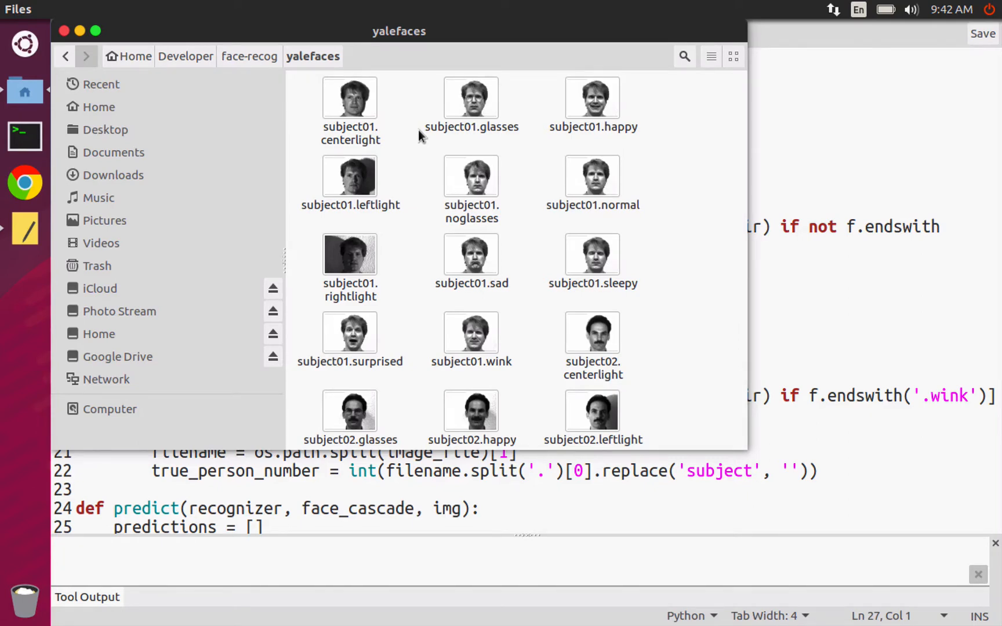
pyautogui.moveTo(303, 115)
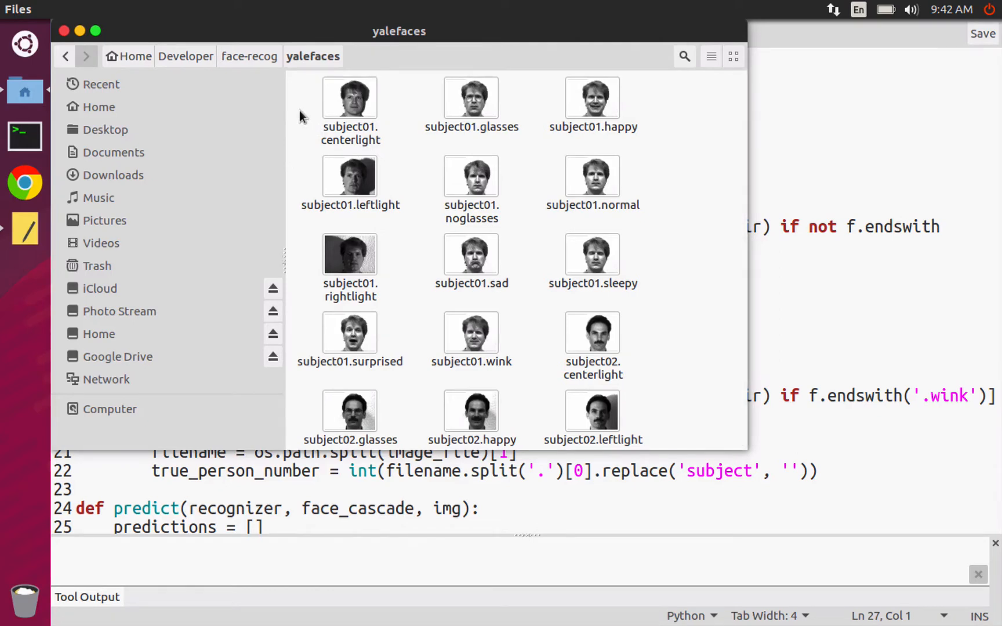
pyautogui.moveTo(400, 143)
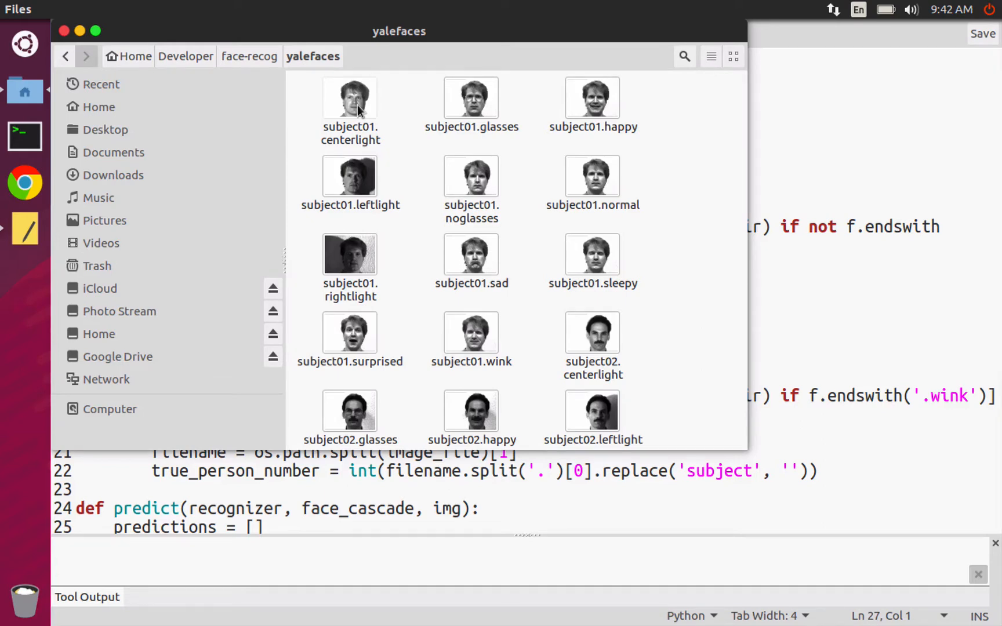
pyautogui.moveTo(391, 7)
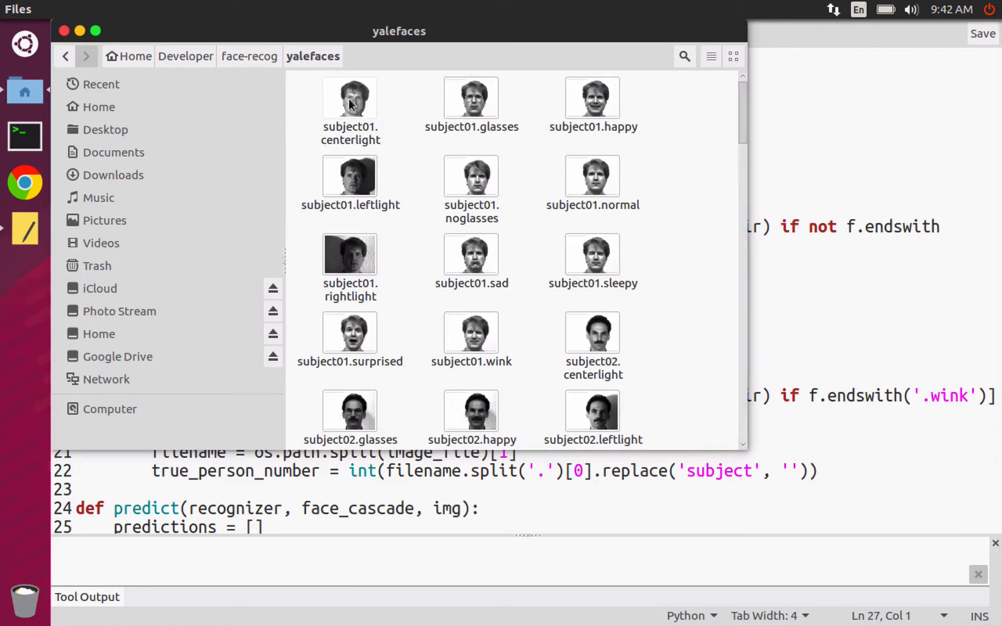
pyautogui.doubleClick(349, 98)
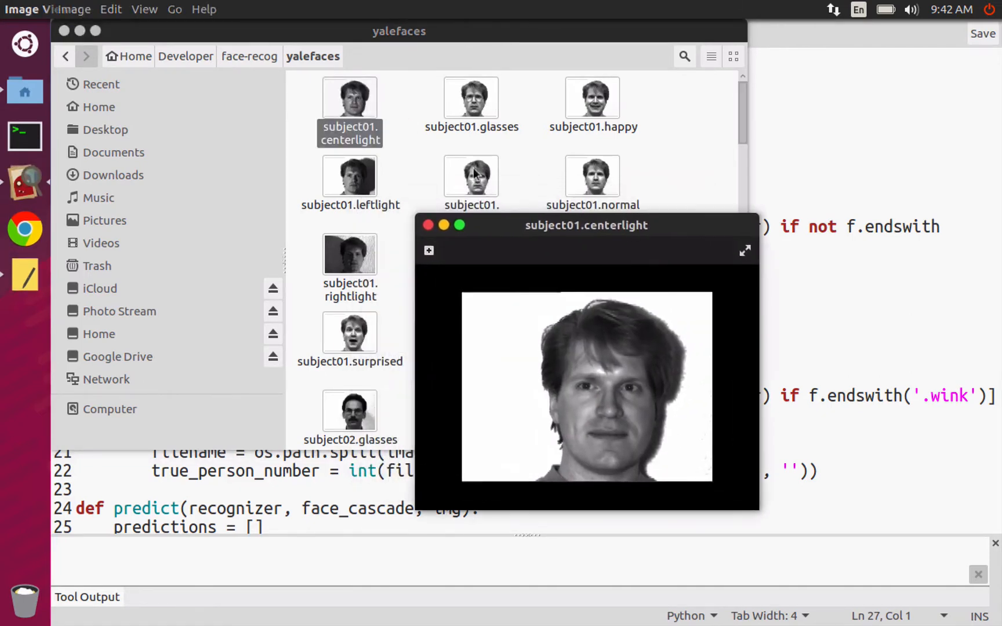
pyautogui.moveTo(380, 156)
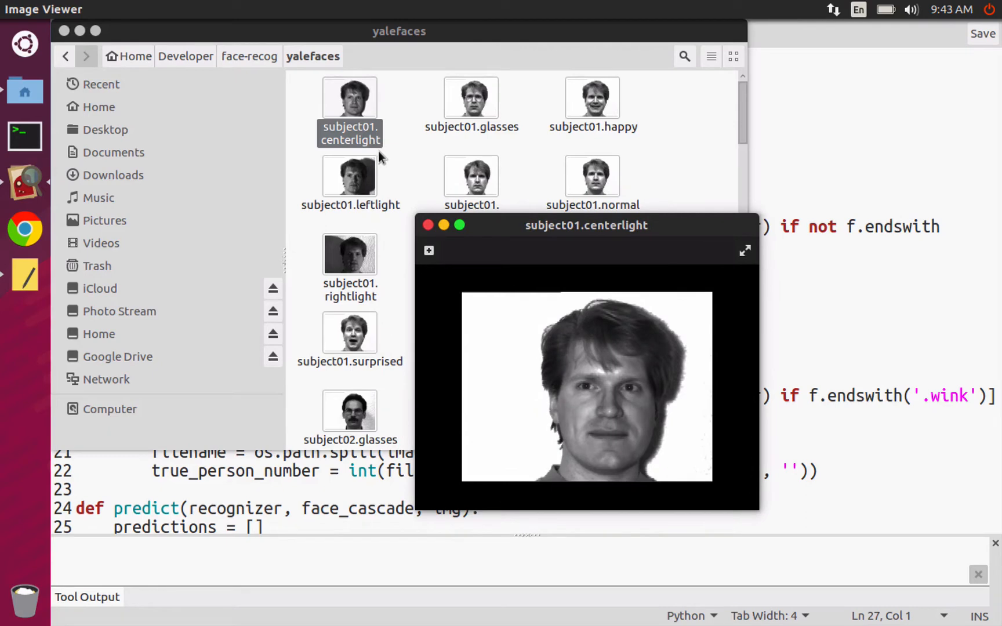
pyautogui.moveTo(540, 252)
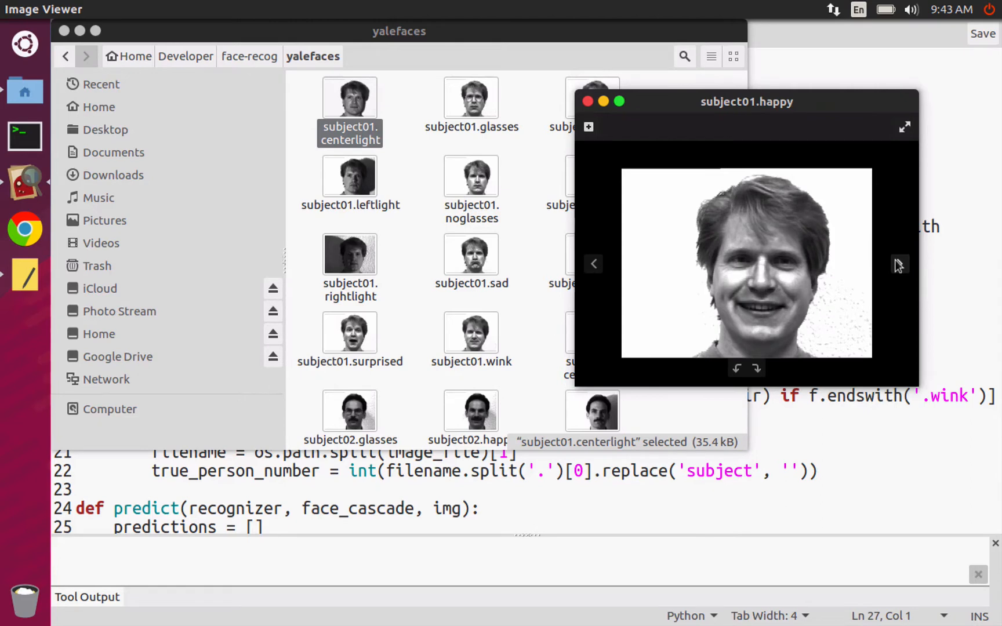
# Page through subject01's images: leftlight, normal, rightlight, sad, sleepy, surprised and wink.
pyautogui.click(592, 264)
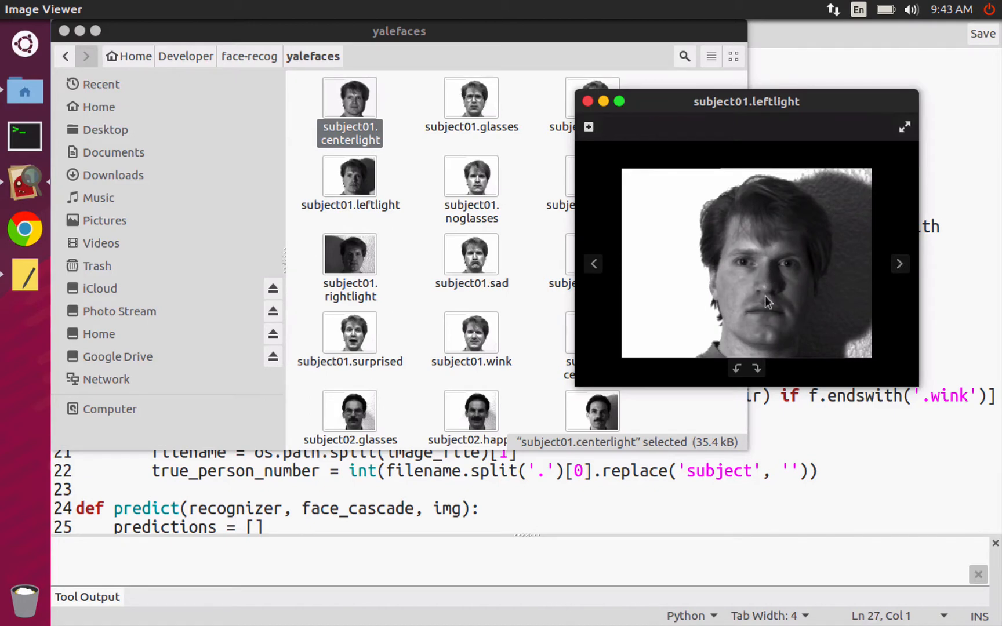
pyautogui.click(899, 264)
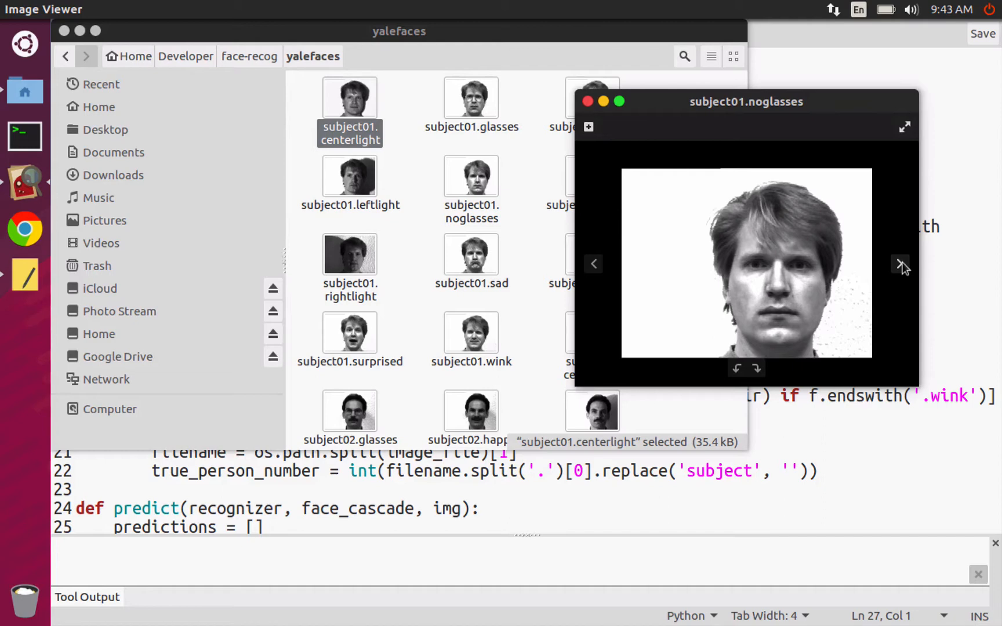
pyautogui.moveTo(901, 266)
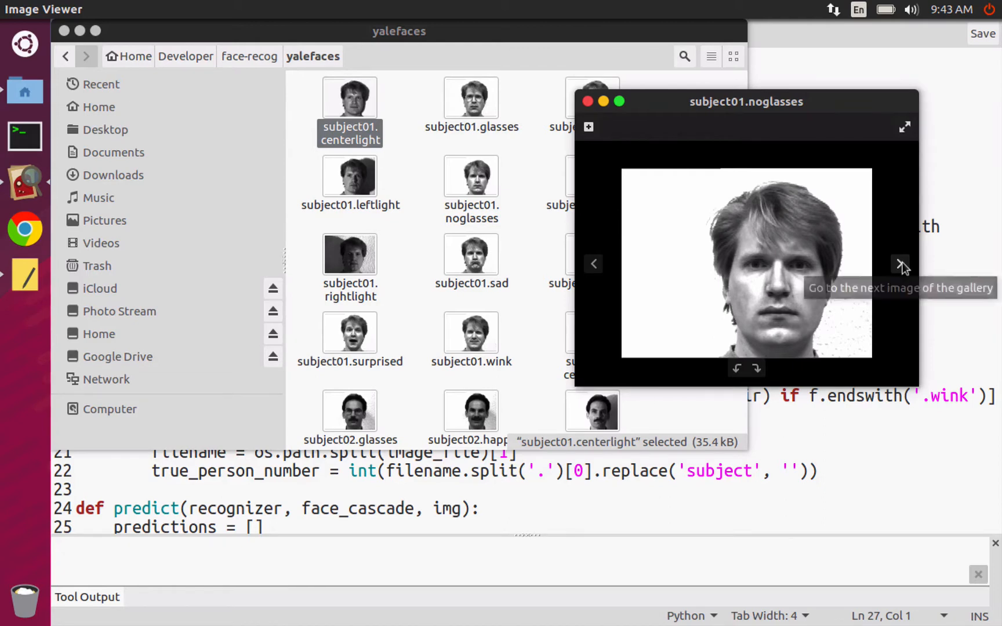
pyautogui.click(901, 265)
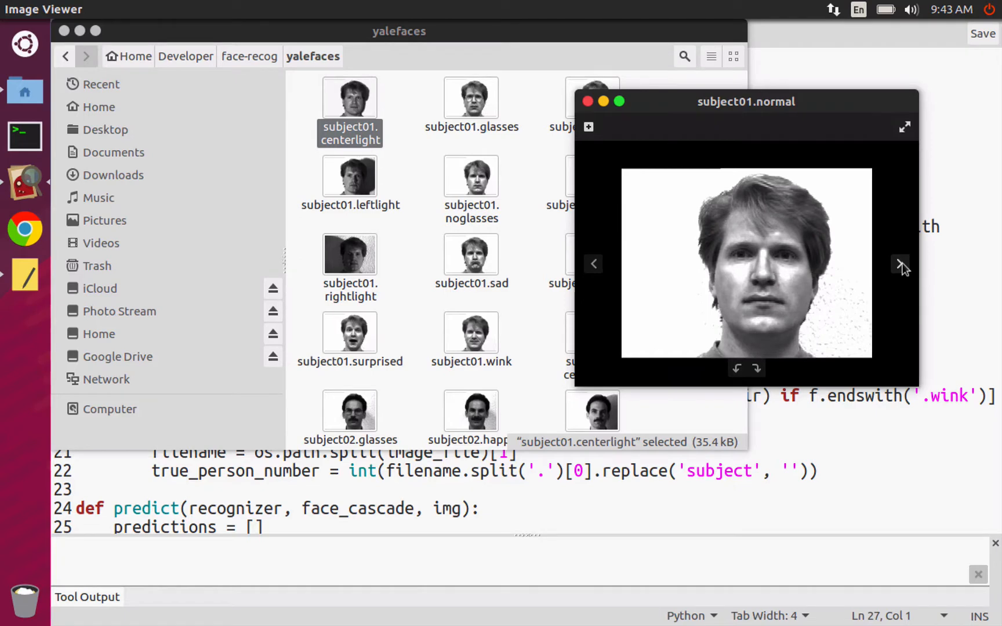
pyautogui.click(901, 265)
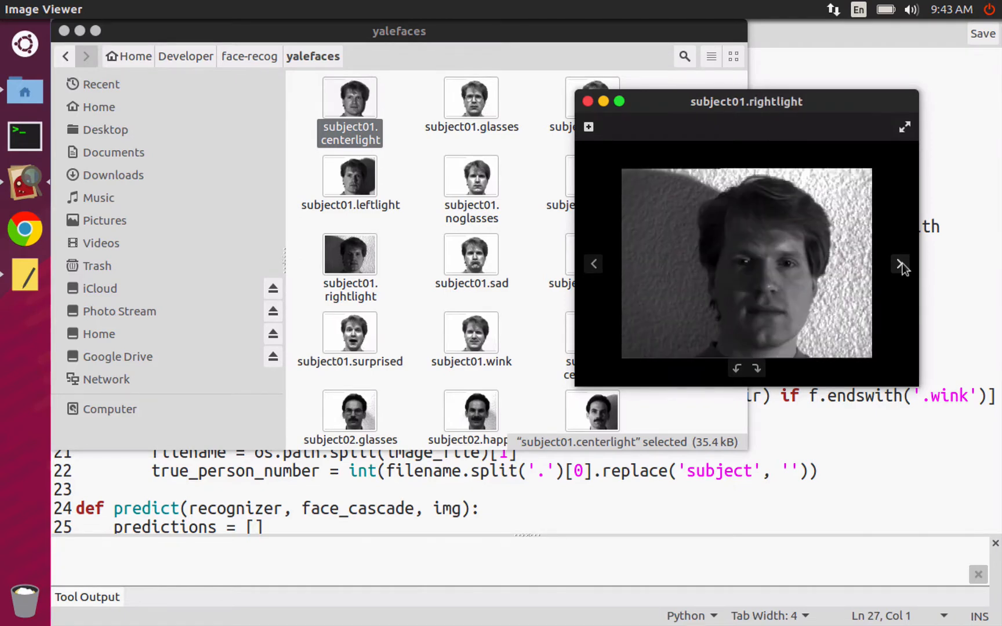
pyautogui.moveTo(803, 366)
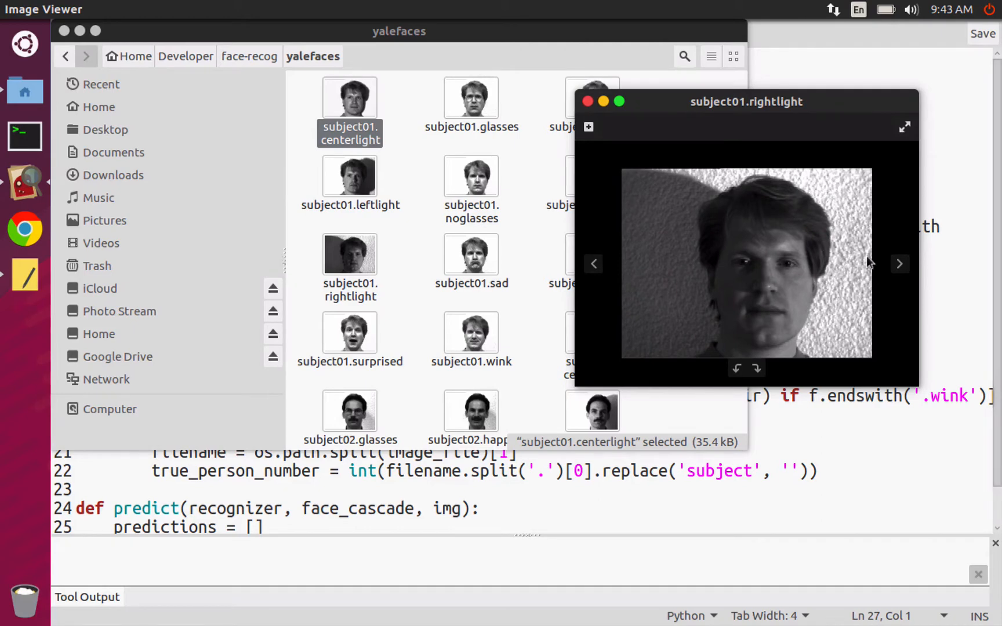
pyautogui.moveTo(899, 265)
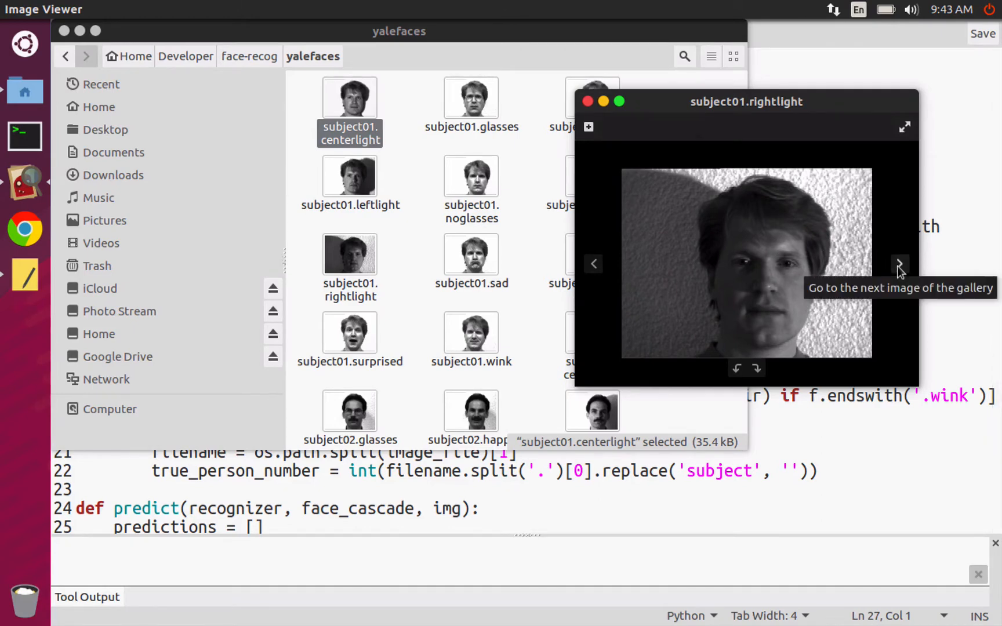
pyautogui.click(899, 263)
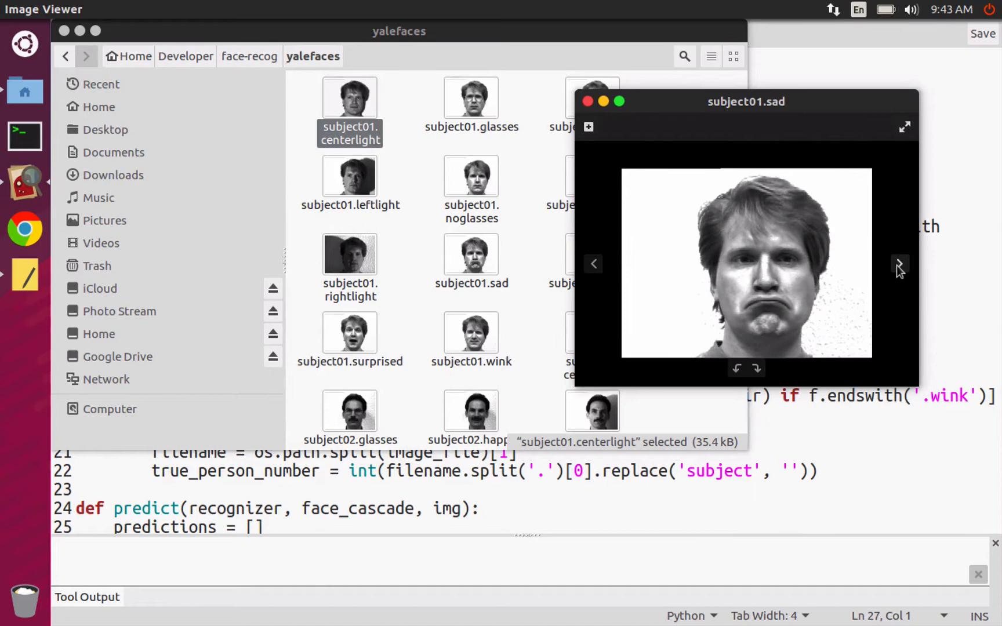
pyautogui.click(899, 265)
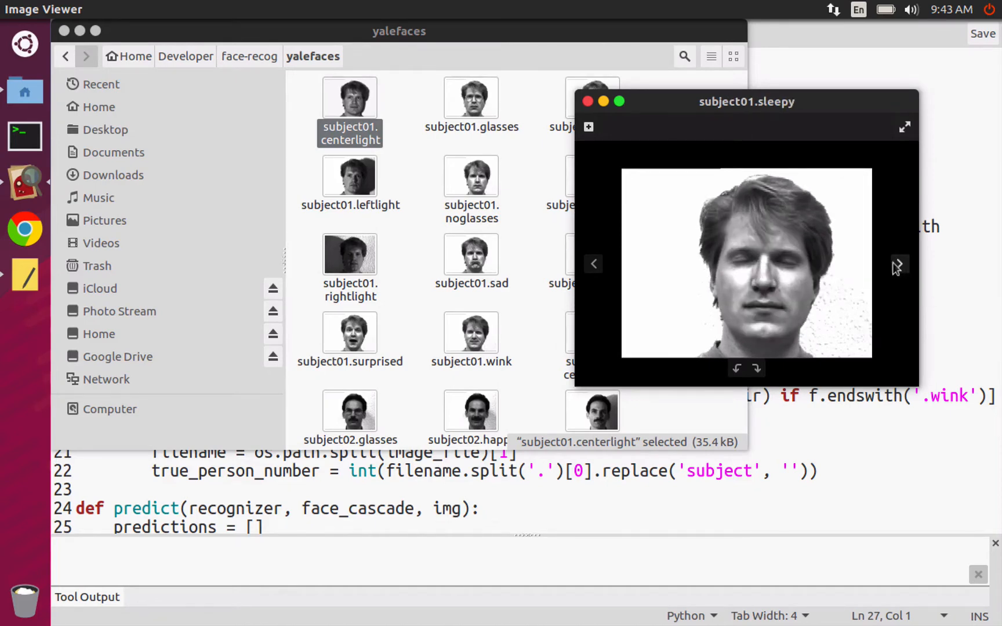
pyautogui.click(899, 265)
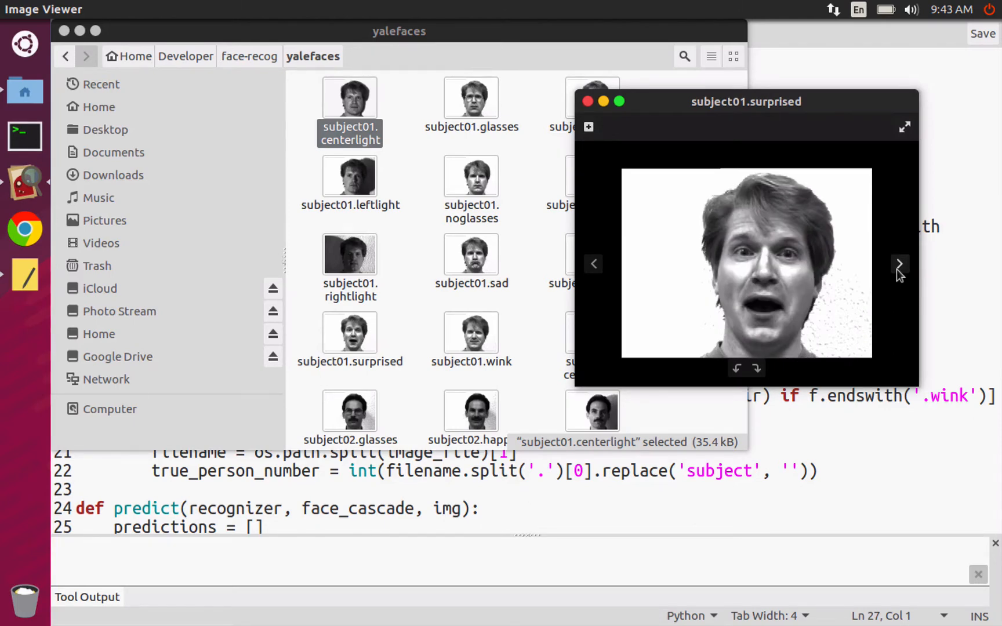
pyautogui.click(900, 264)
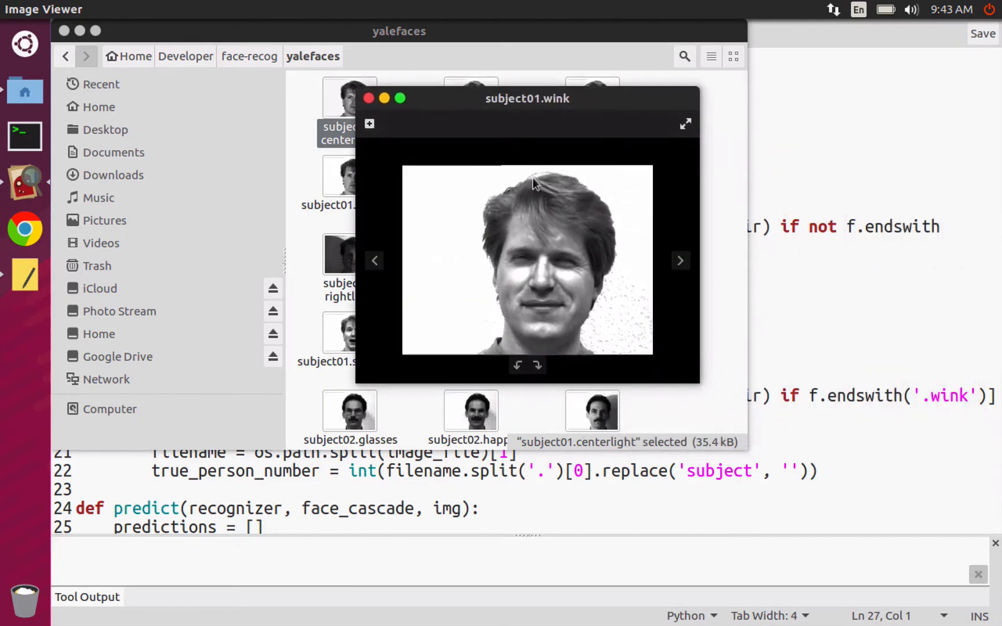
pyautogui.moveTo(579, 266)
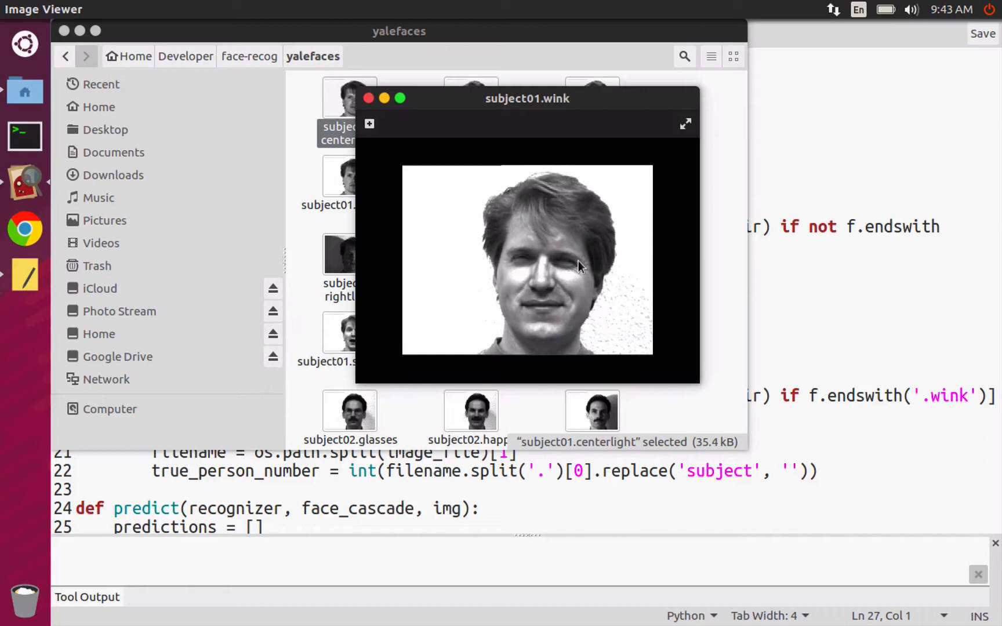
# Step into subject02 (glasses, back to centerlight) and close the viewer to the folder top.
pyautogui.click(681, 261)
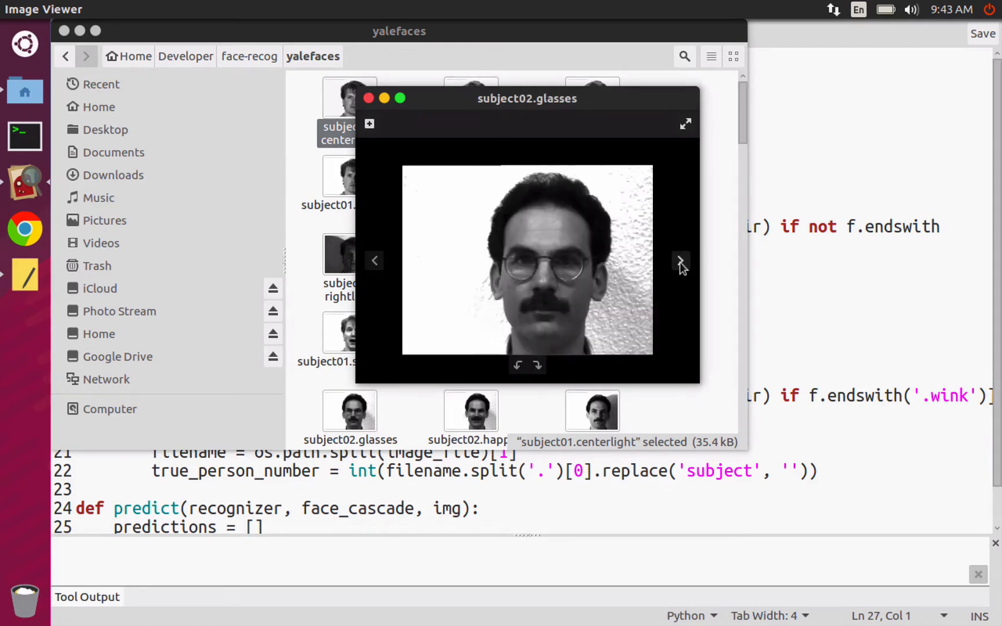
pyautogui.click(681, 261)
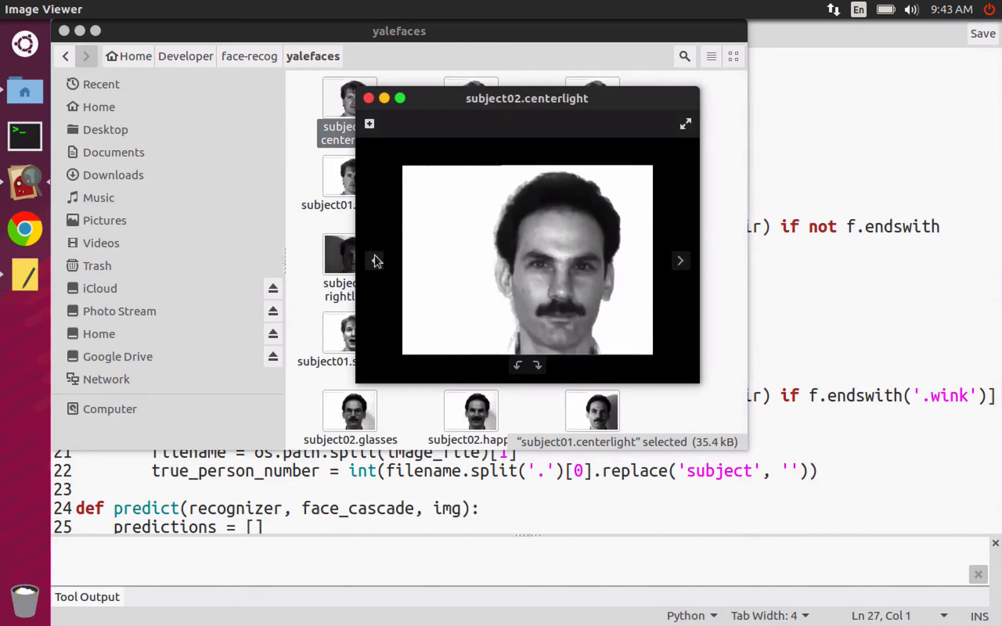
pyautogui.click(369, 98)
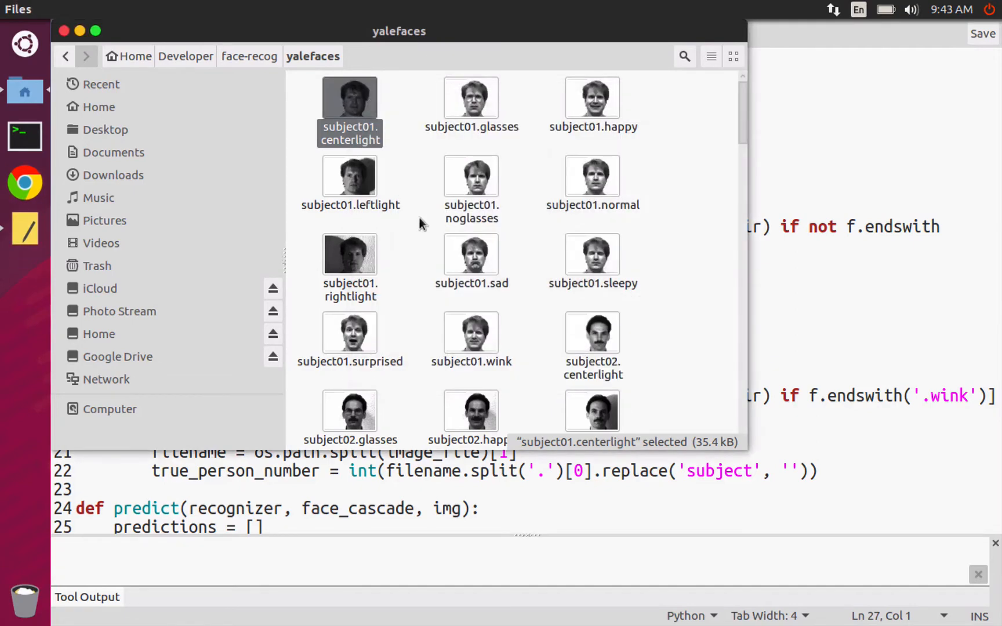
pyautogui.scroll(-3)
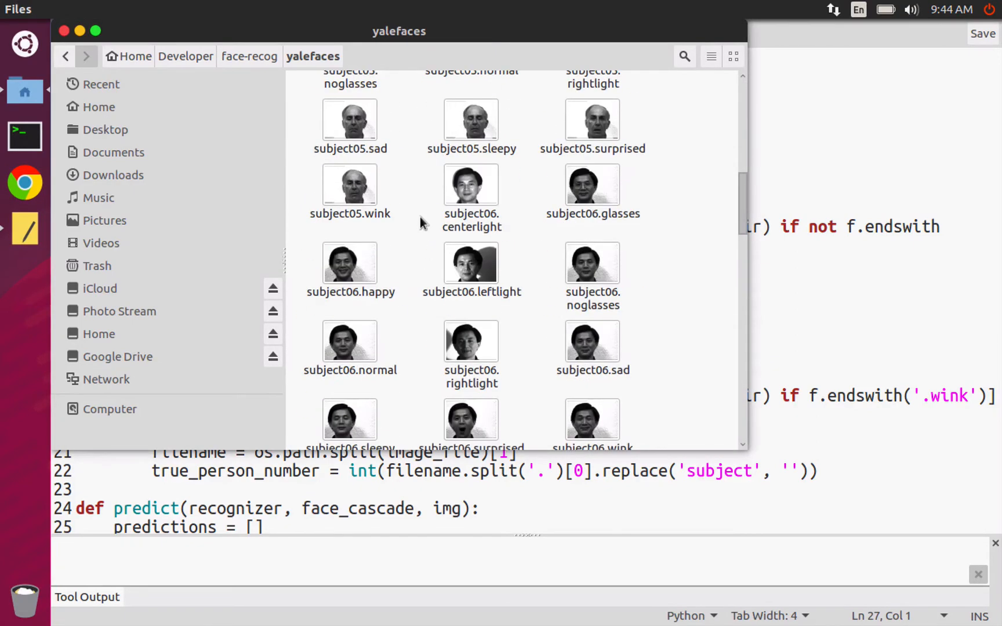
pyautogui.scroll(3)
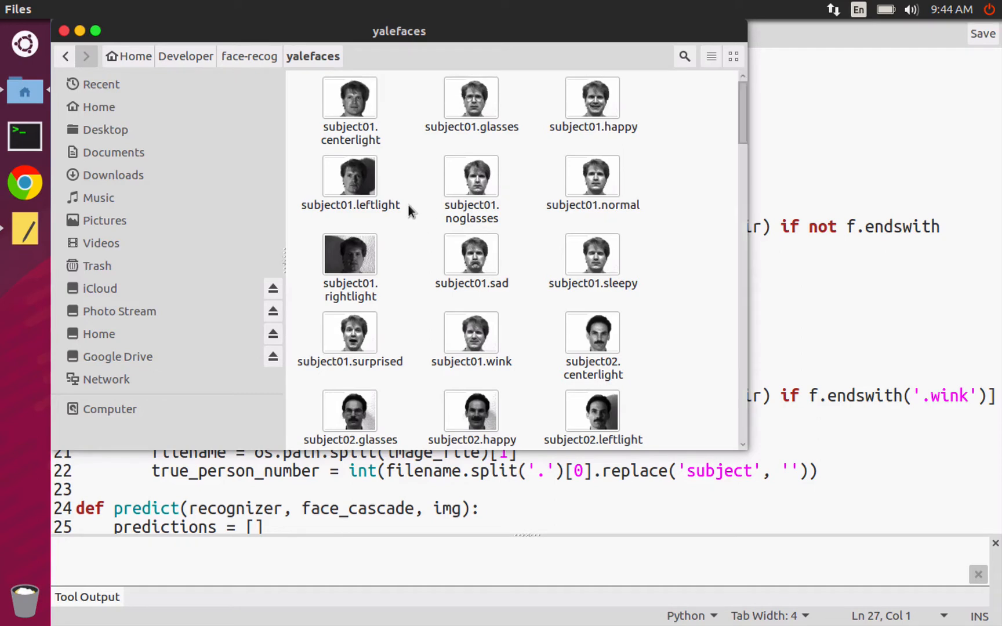
pyautogui.moveTo(421, 191)
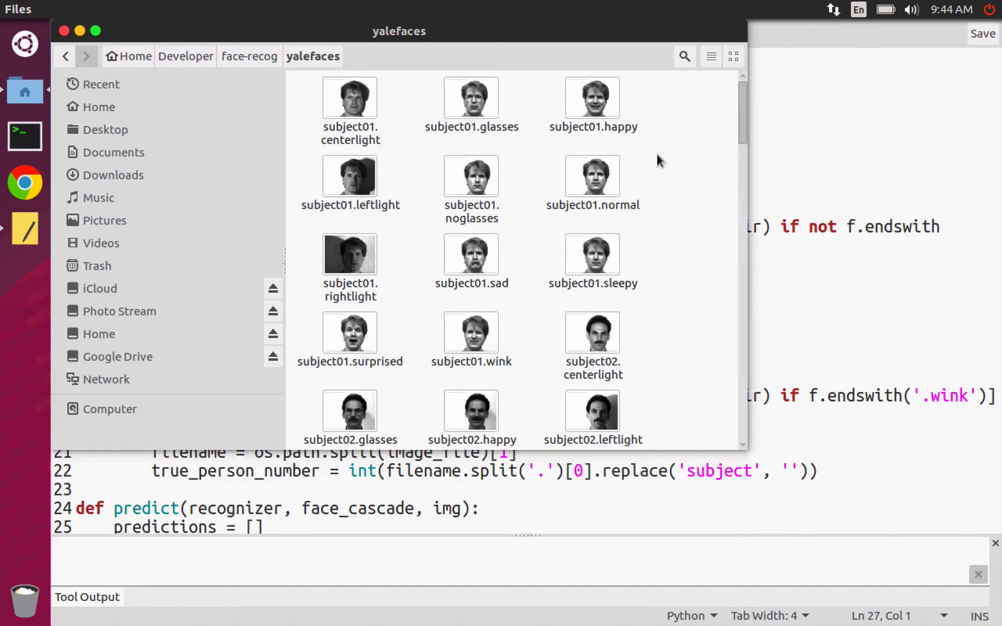
pyautogui.moveTo(417, 260)
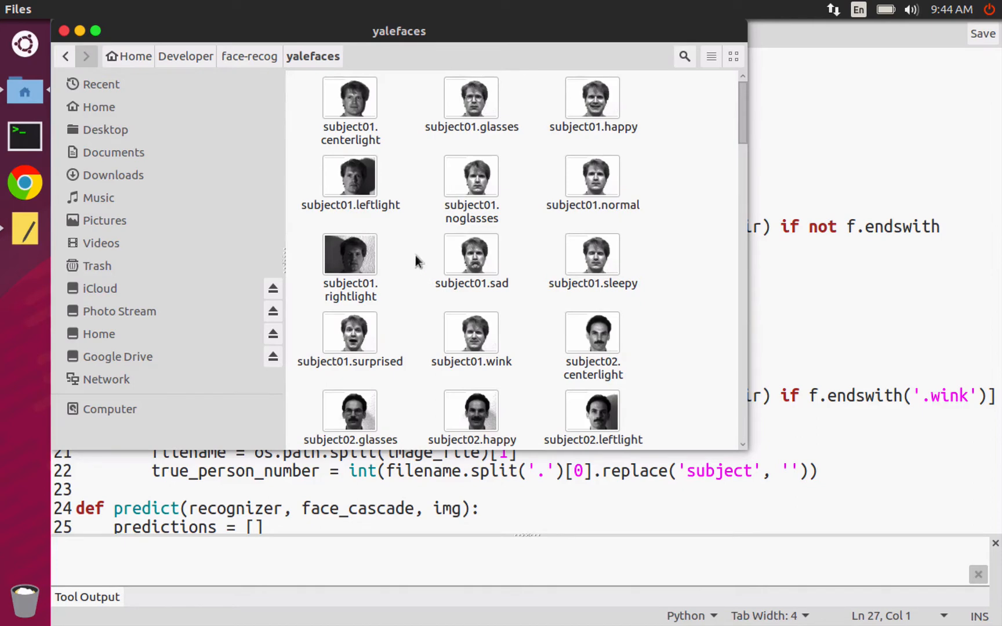
pyautogui.moveTo(350, 135)
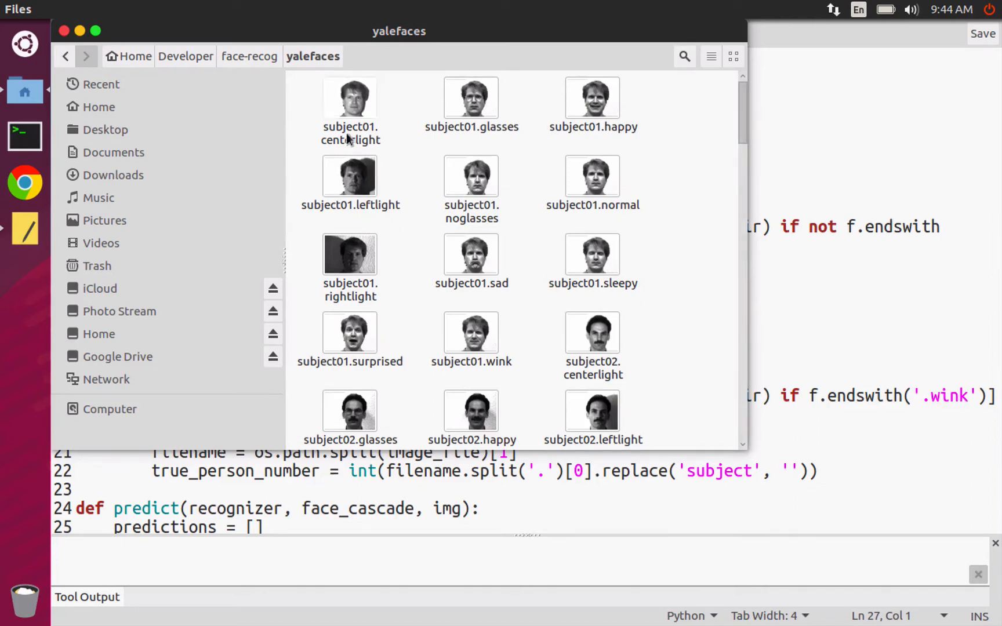
# Preview subject01.centerlight, step to glasses, happy and normal, then close the viewer.
pyautogui.doubleClick(350, 97)
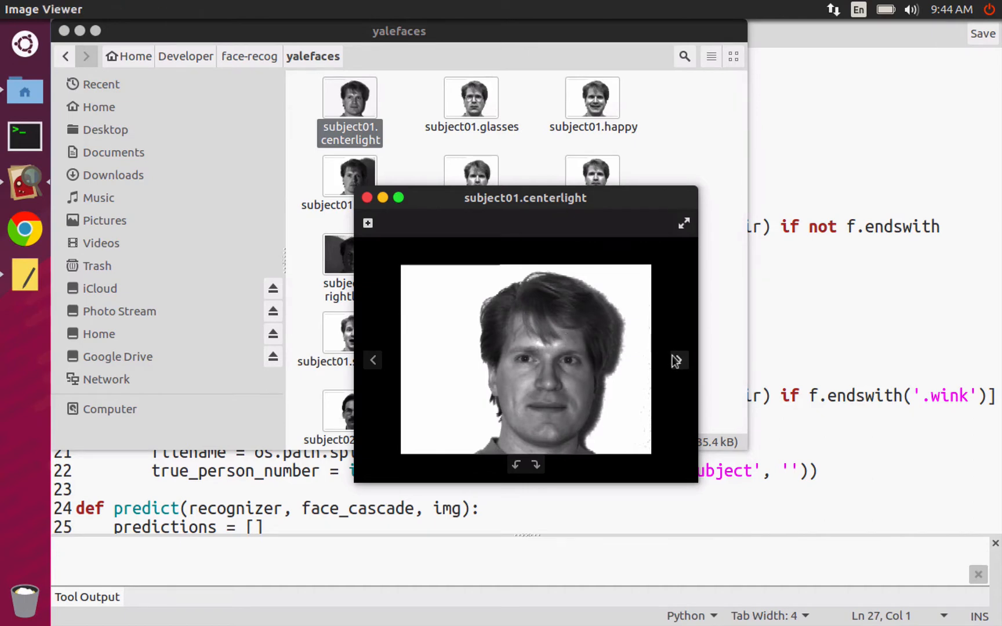
pyautogui.click(677, 360)
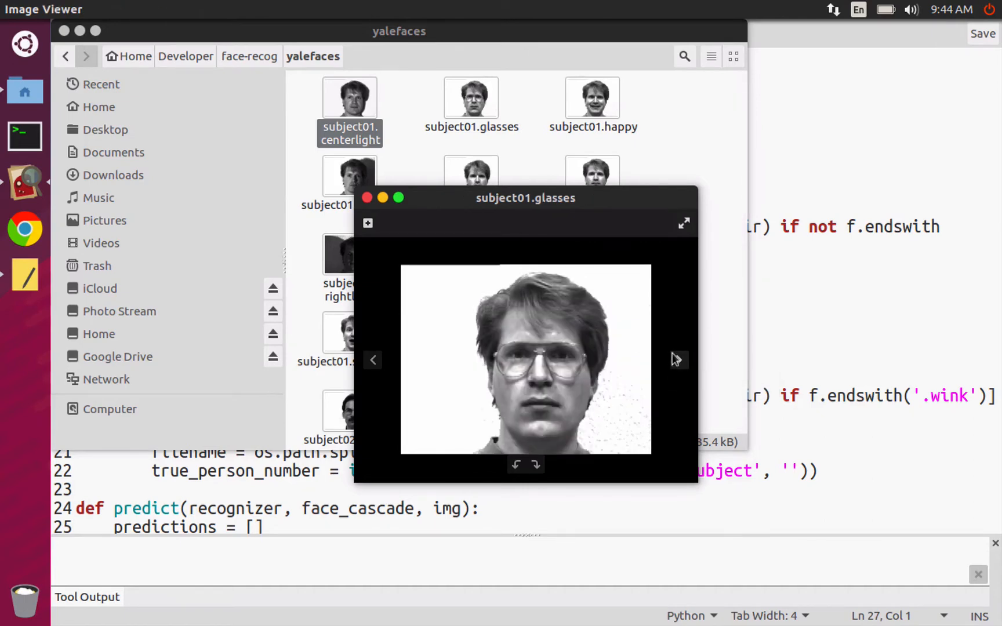
pyautogui.click(678, 359)
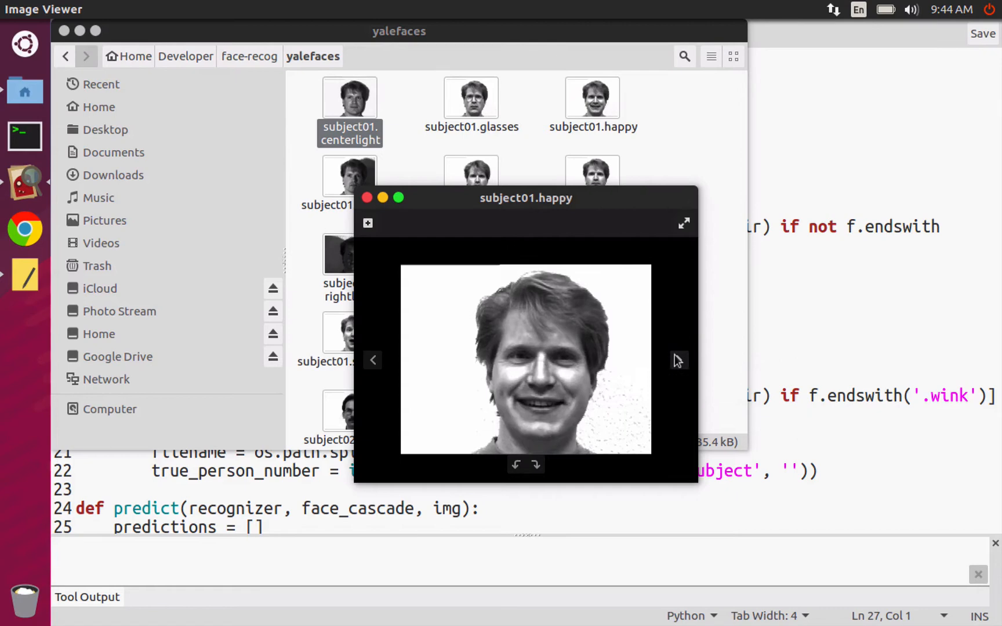
pyautogui.click(680, 359)
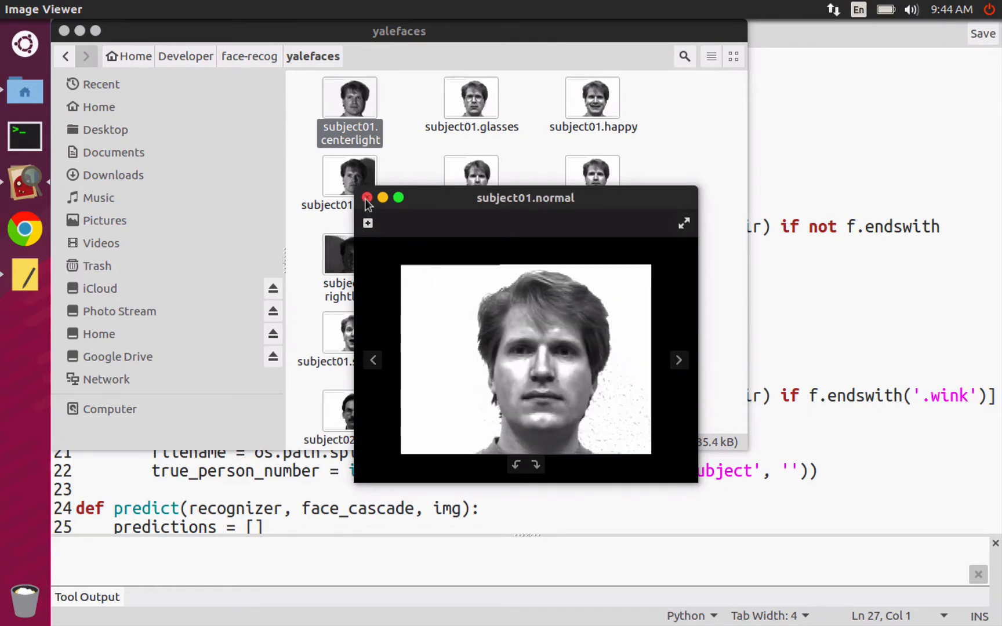
pyautogui.click(366, 197)
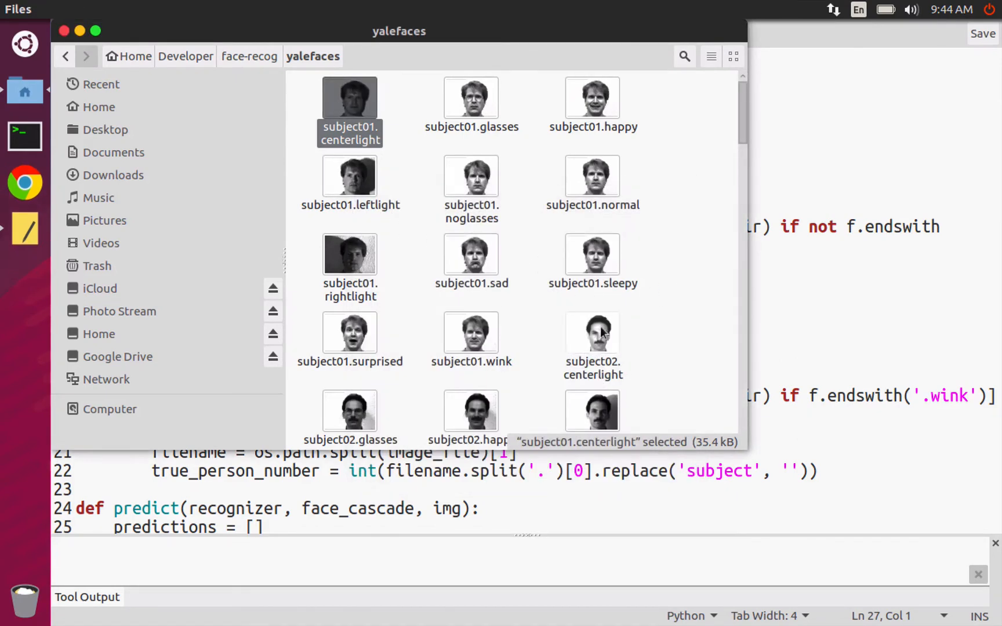
# Preview subject02.centerlight in Image Viewer and close it again.
pyautogui.doubleClick(592, 332)
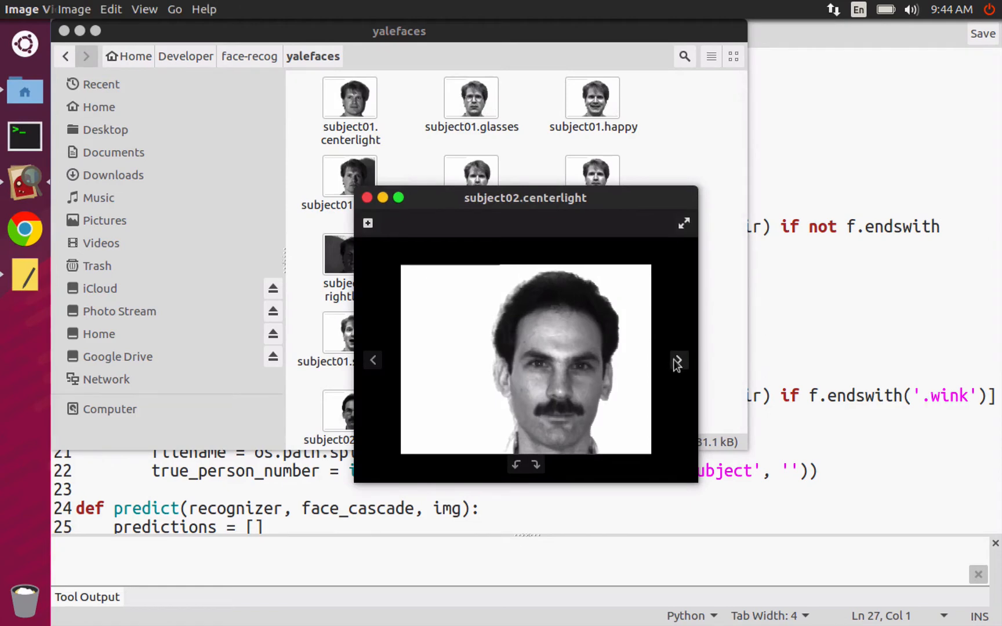
pyautogui.moveTo(403, 243)
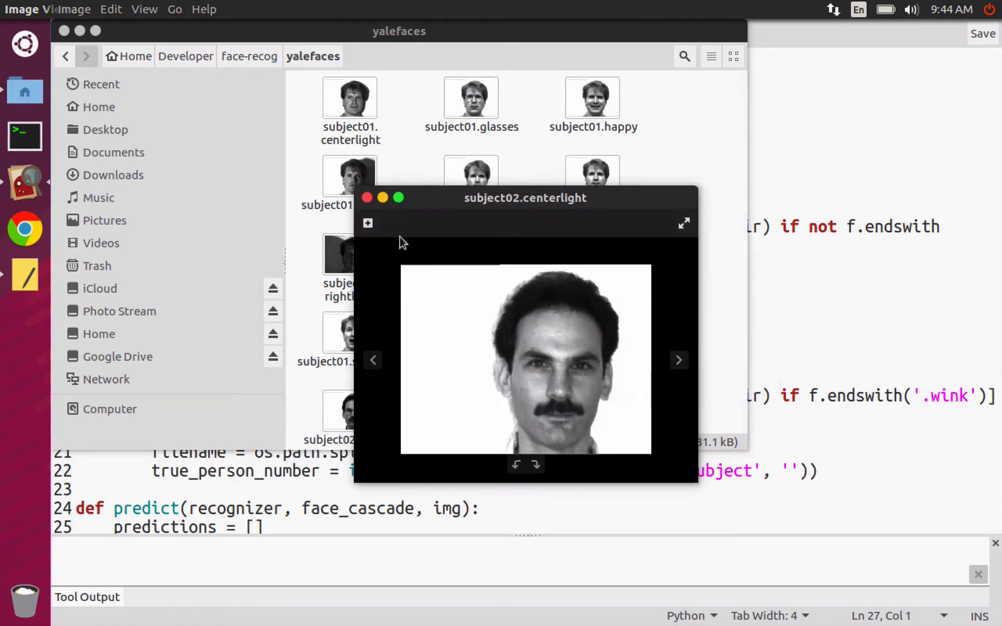
pyautogui.click(368, 197)
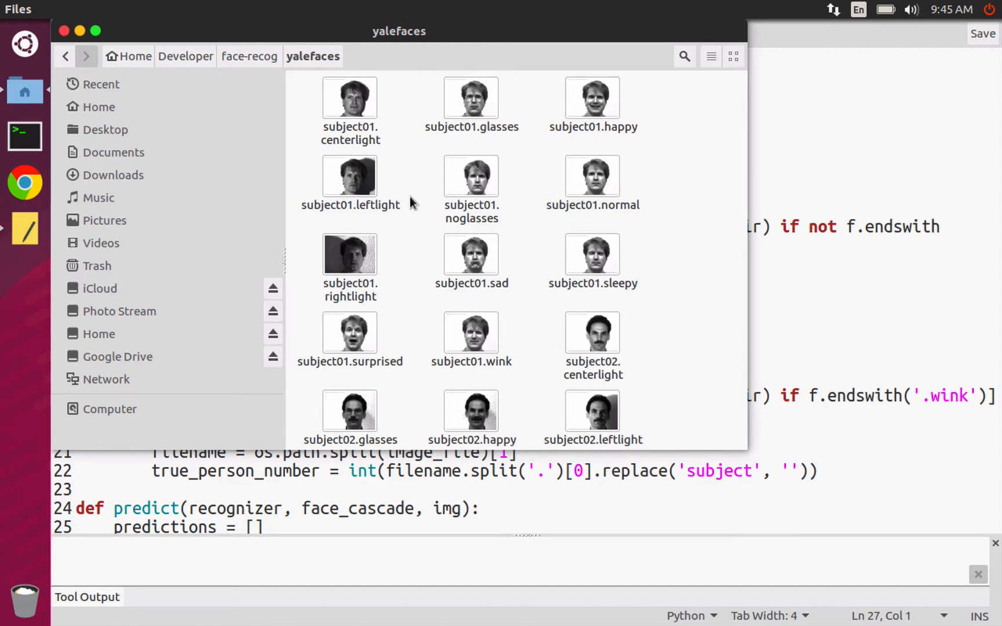
pyautogui.moveTo(385, 196)
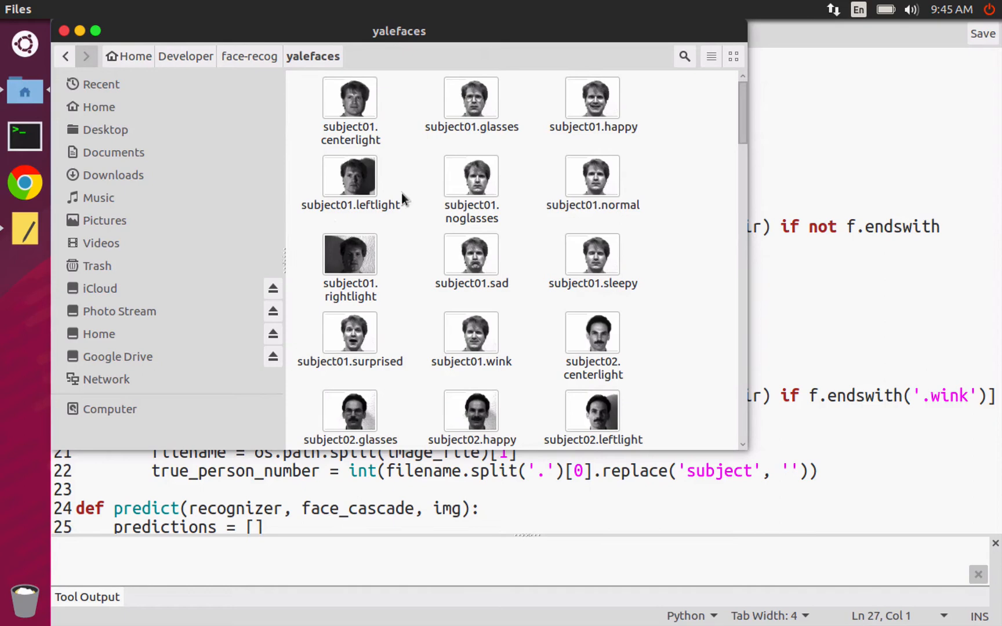
pyautogui.moveTo(414, 167)
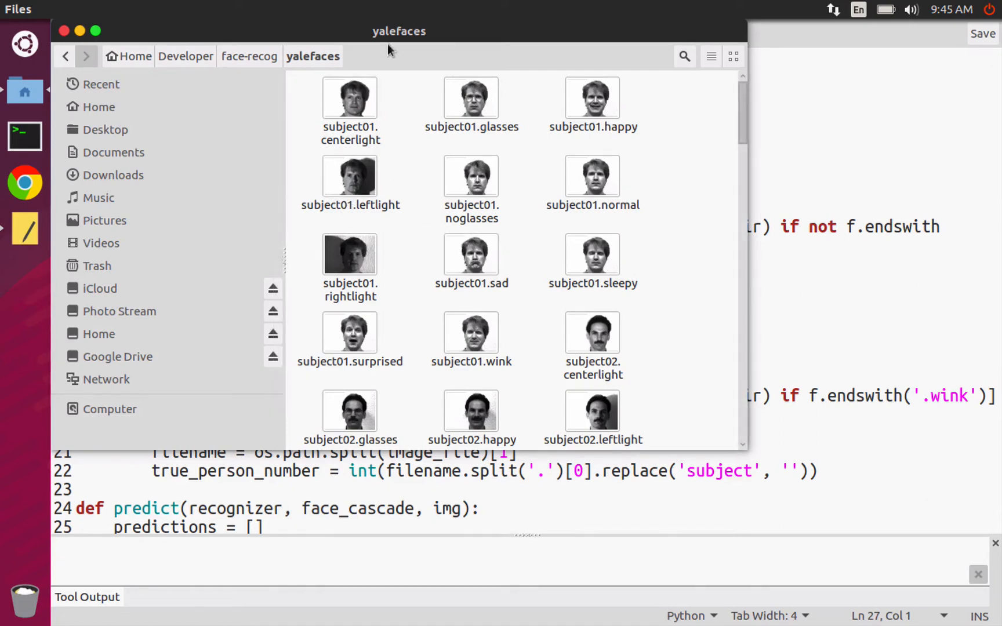
pyautogui.moveTo(543, 37)
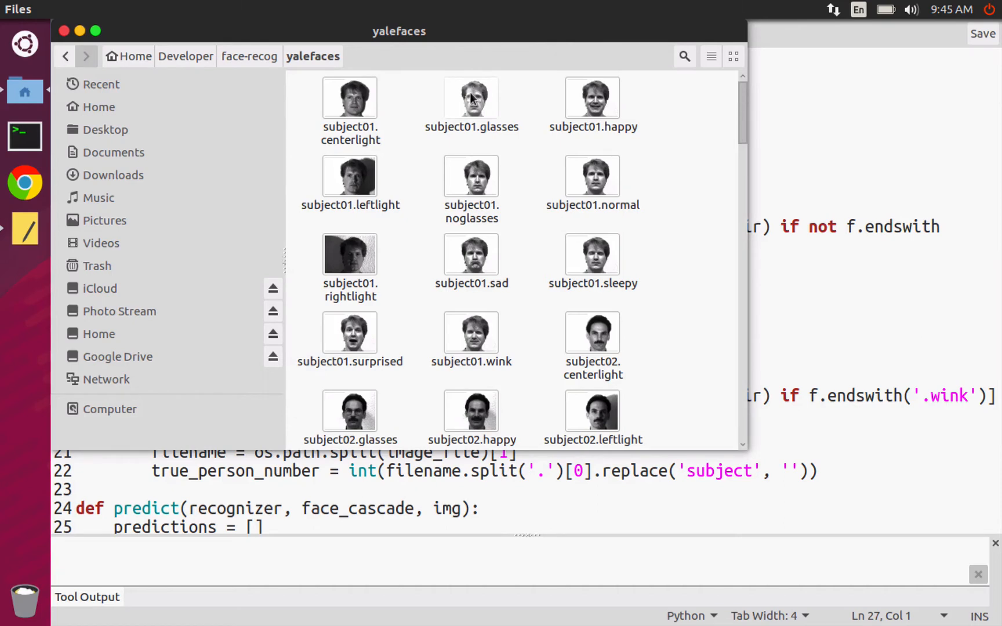
pyautogui.moveTo(431, 124)
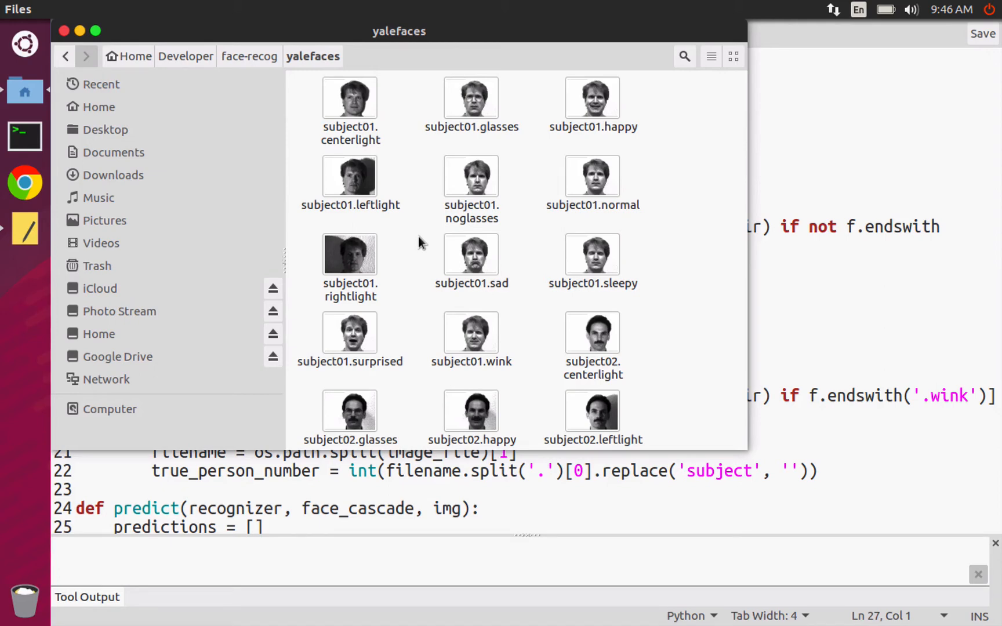
pyautogui.moveTo(593, 97)
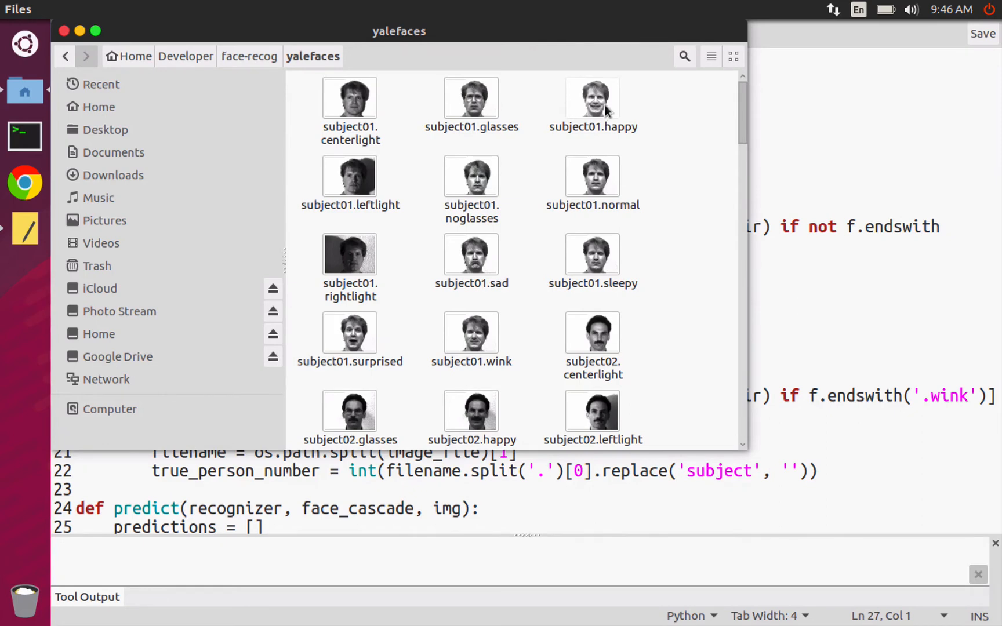
pyautogui.moveTo(597, 102)
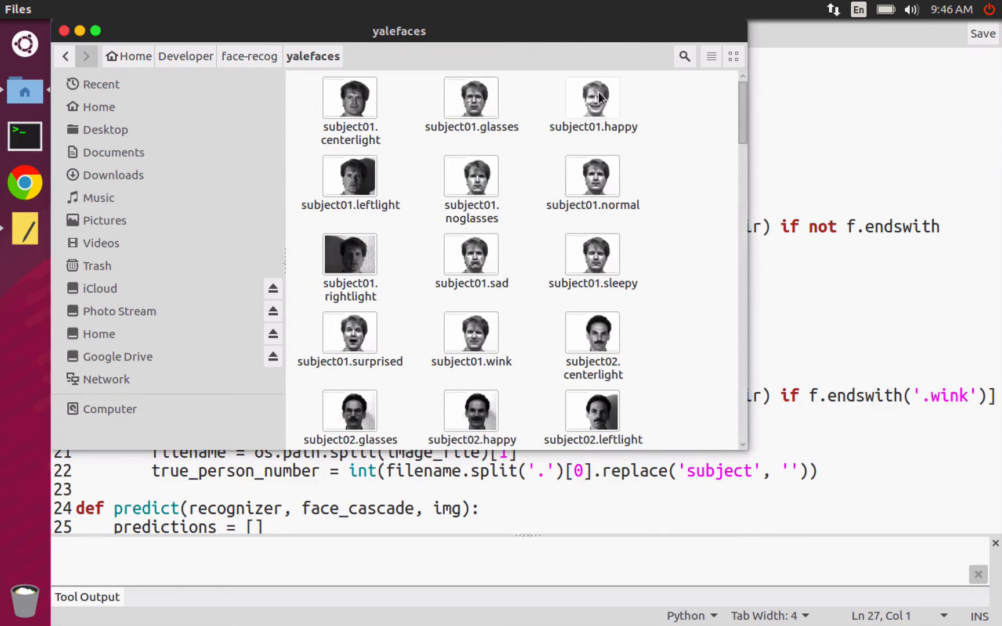
pyautogui.moveTo(480, 336)
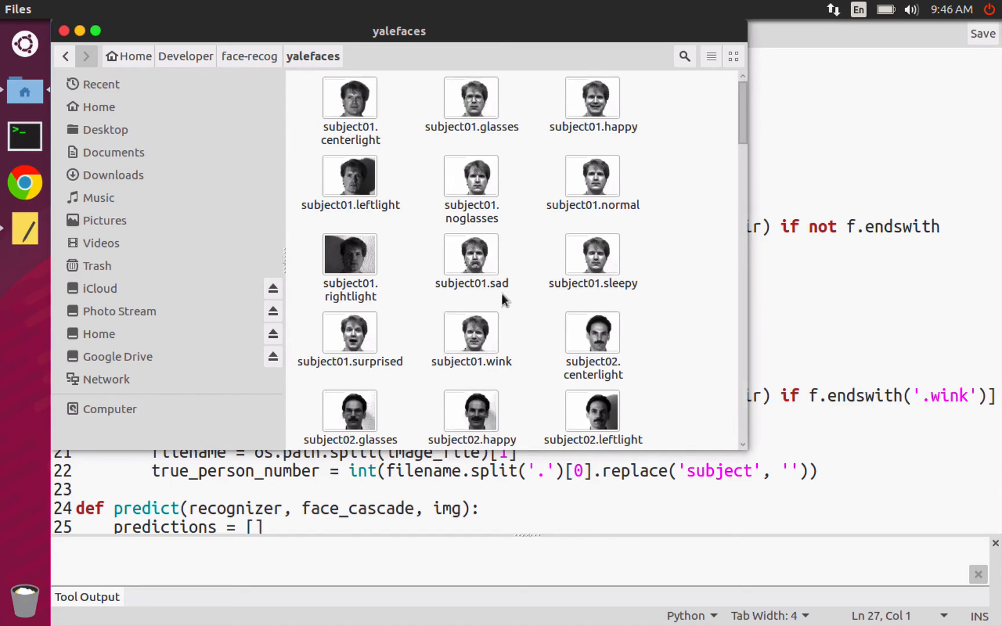
pyautogui.moveTo(518, 274)
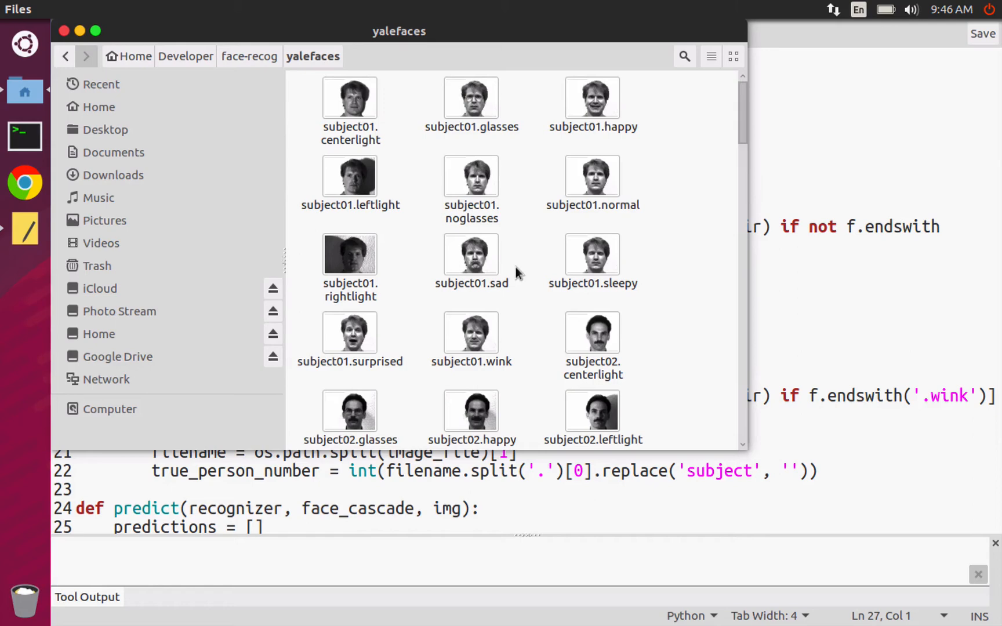
pyautogui.moveTo(508, 287)
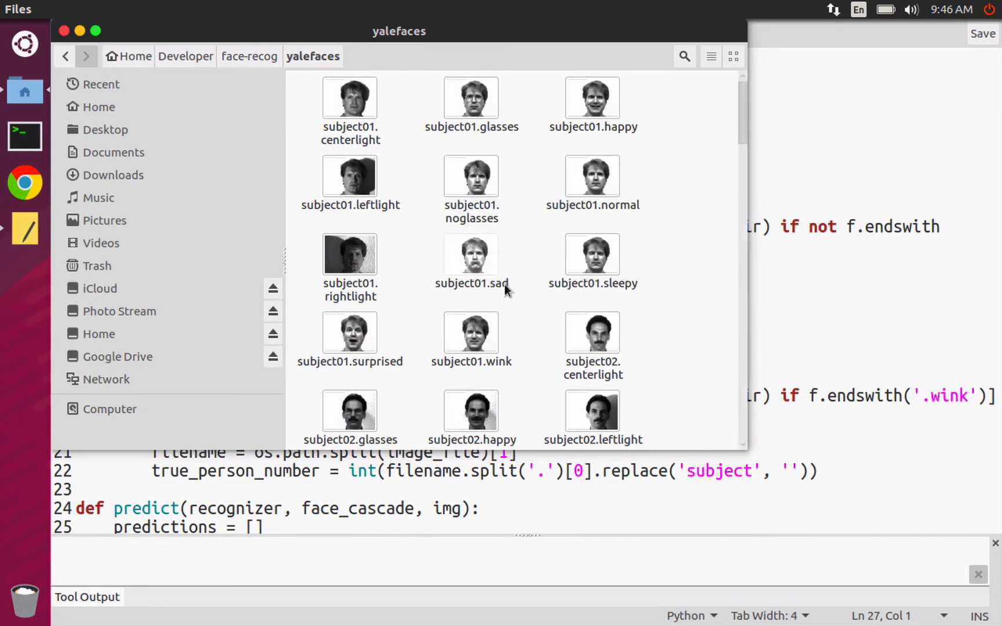
pyautogui.moveTo(524, 329)
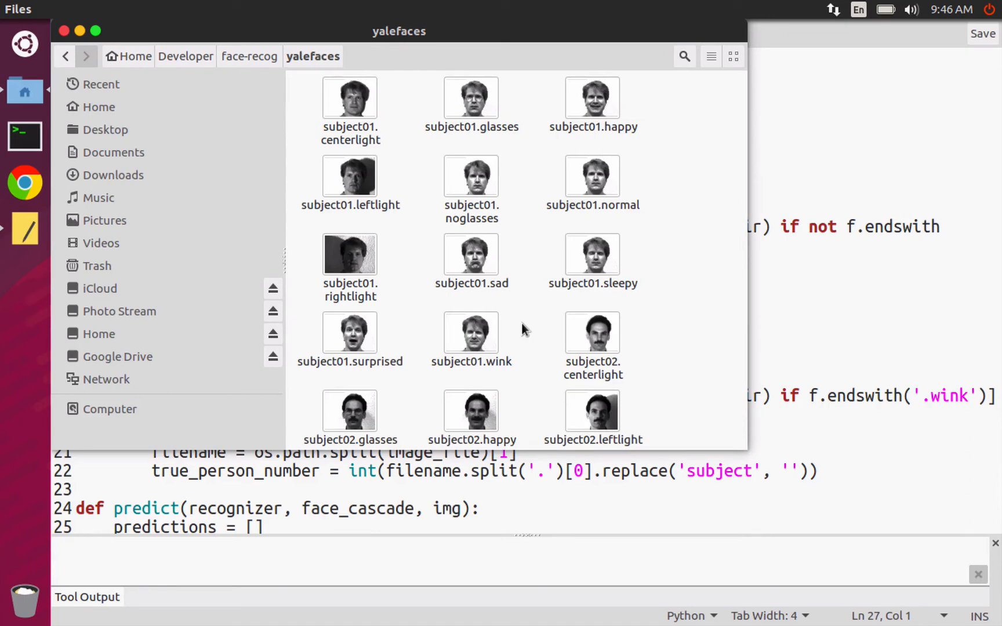
pyautogui.moveTo(523, 316)
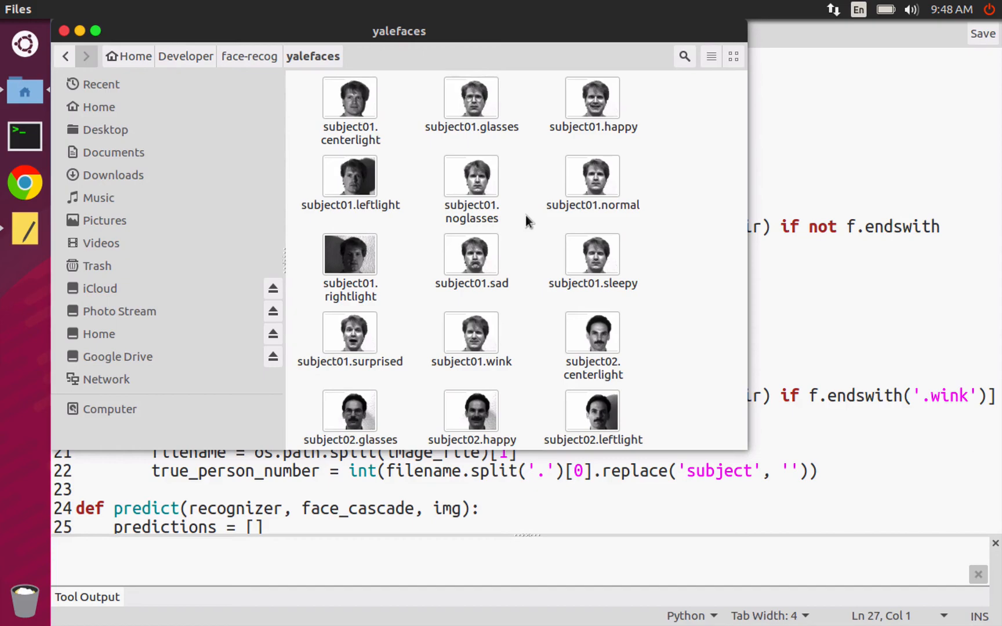
pyautogui.scroll(-3)
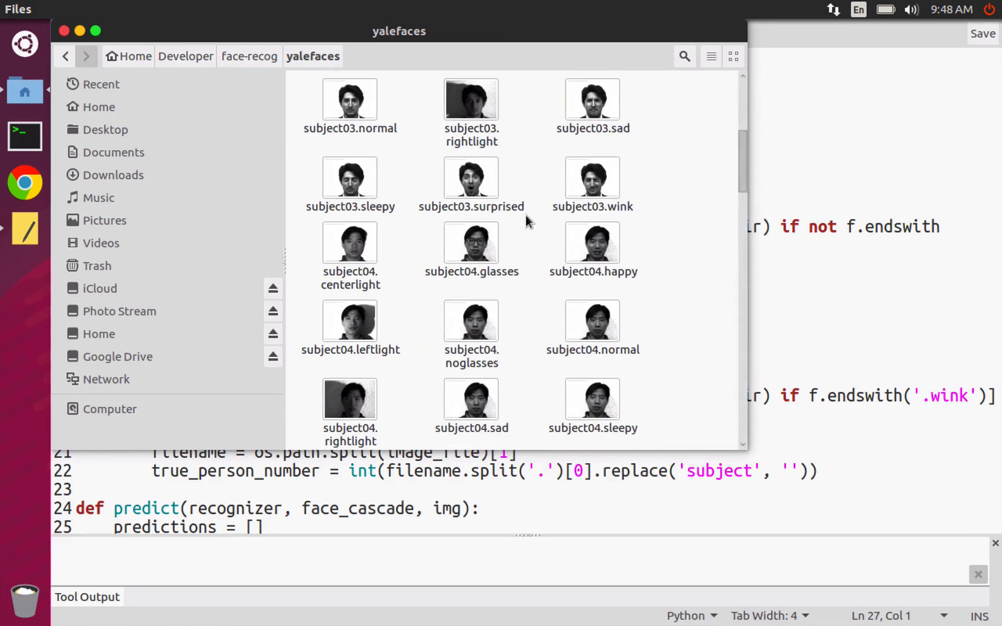
pyautogui.scroll(-3)
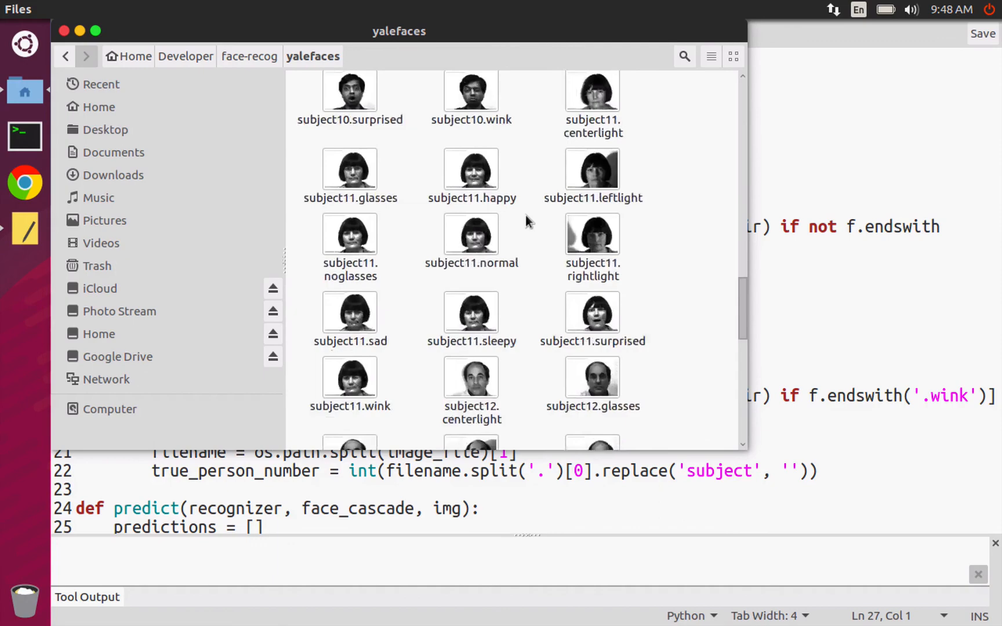
pyautogui.scroll(3)
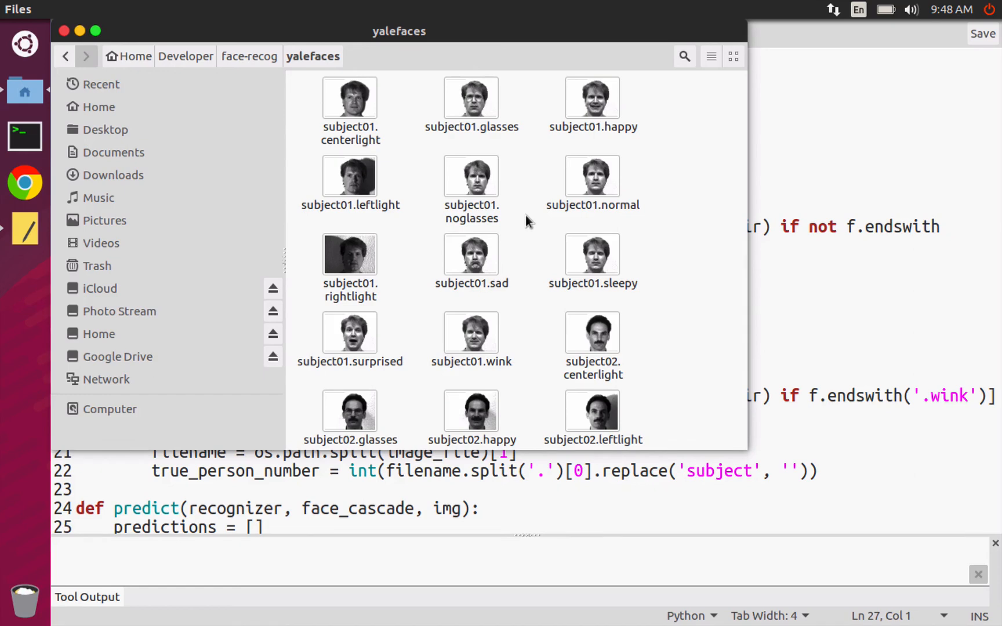
pyautogui.moveTo(428, 185)
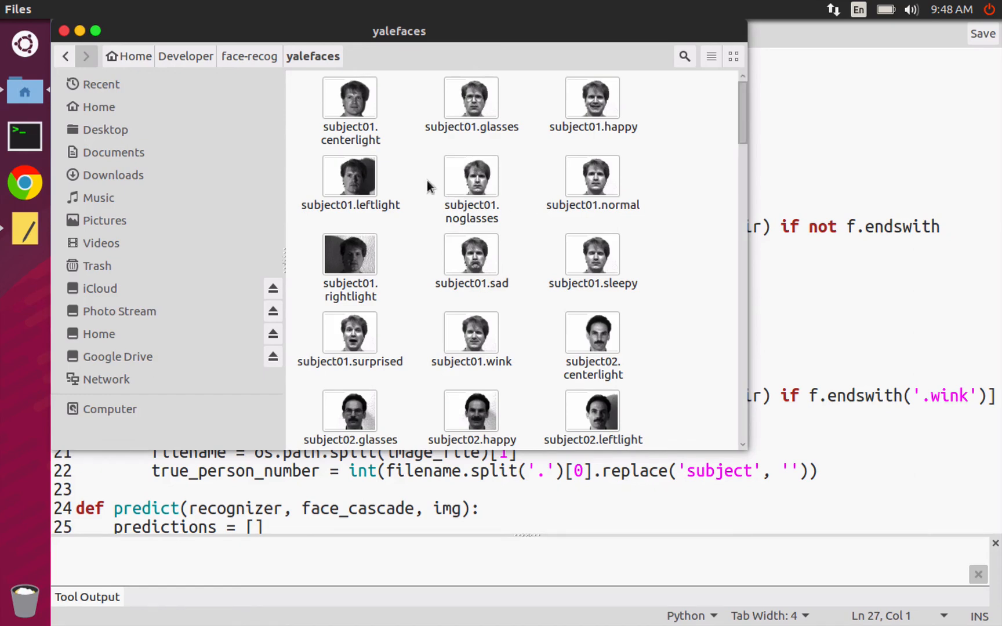
pyautogui.moveTo(397, 144)
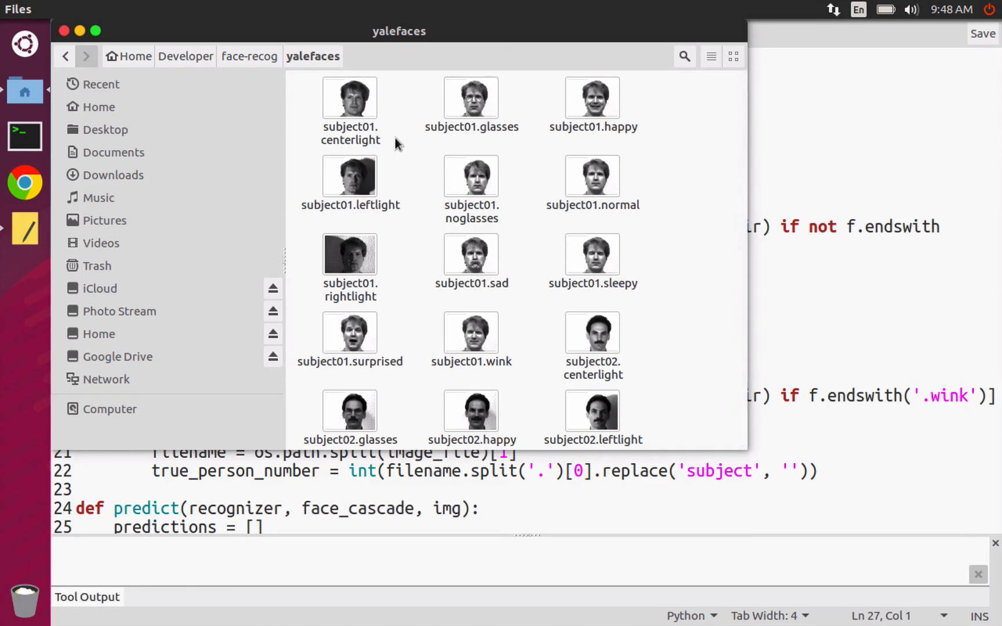
# Preview subject01.centerlight, step to leftlight and rightlight, then close Image Viewer.
pyautogui.doubleClick(349, 97)
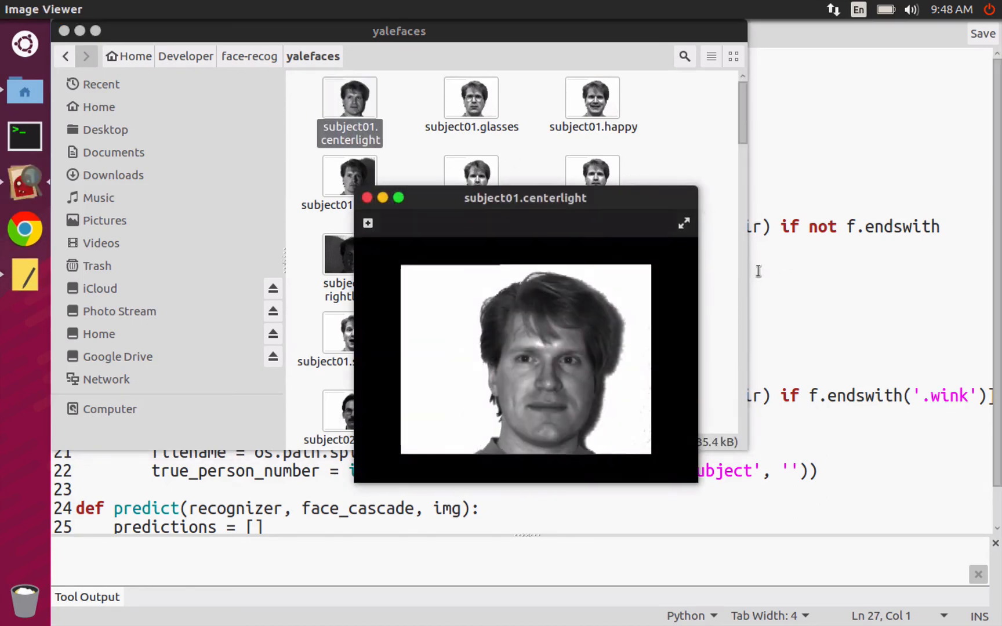
pyautogui.click(680, 361)
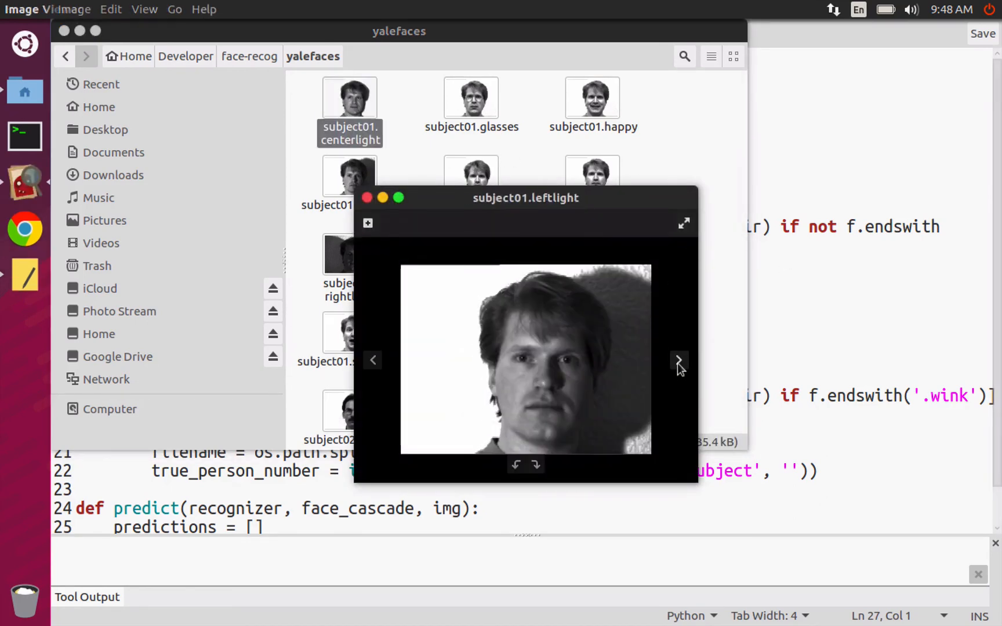
pyautogui.click(679, 360)
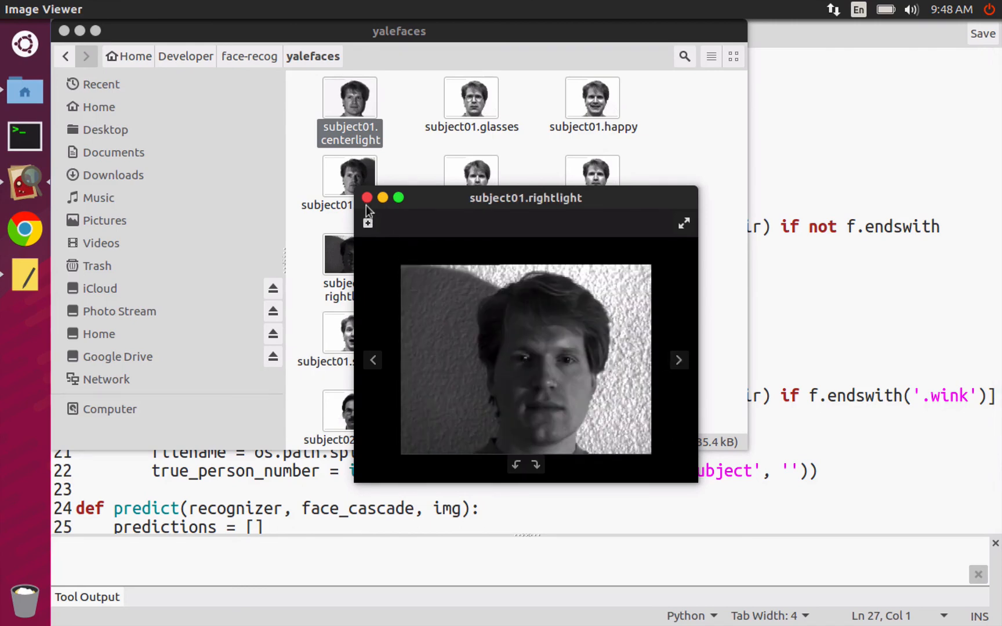
pyautogui.click(367, 197)
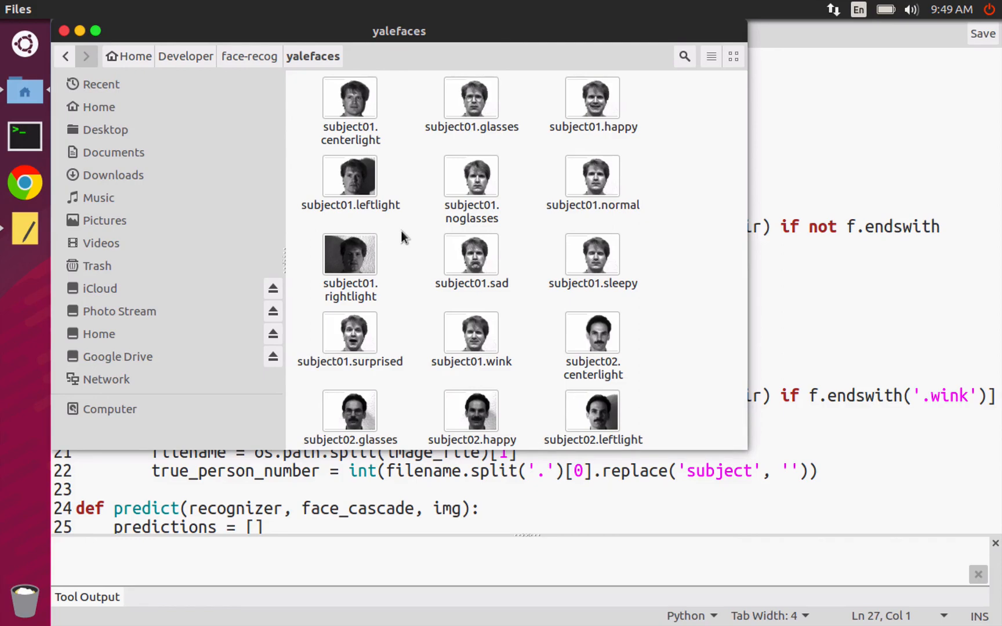
# Scroll the yalefaces icon view to its end so subject16's images are visible.
pyautogui.scroll(-3)
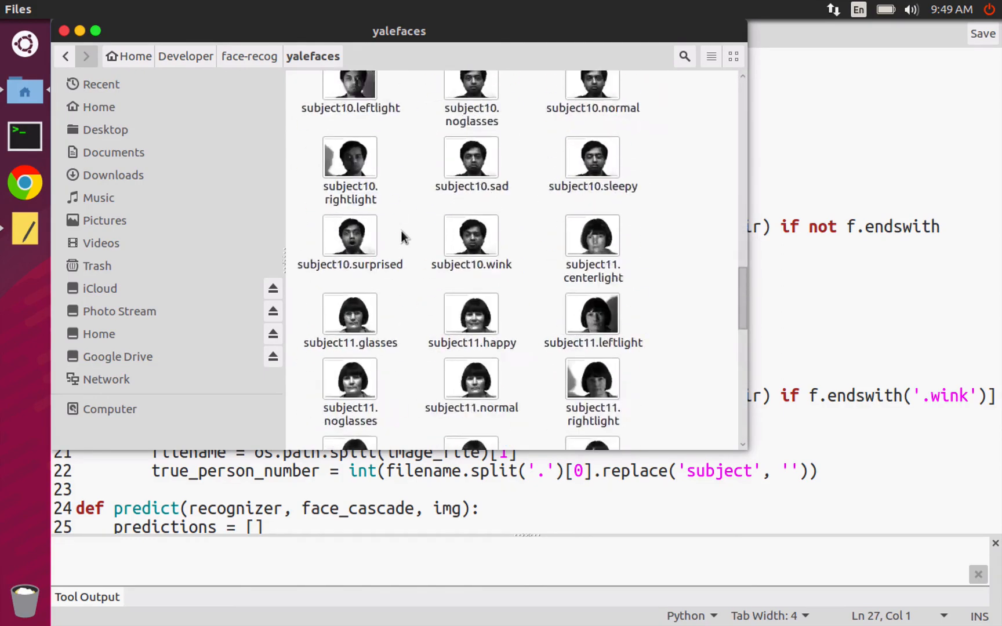
pyautogui.scroll(-3)
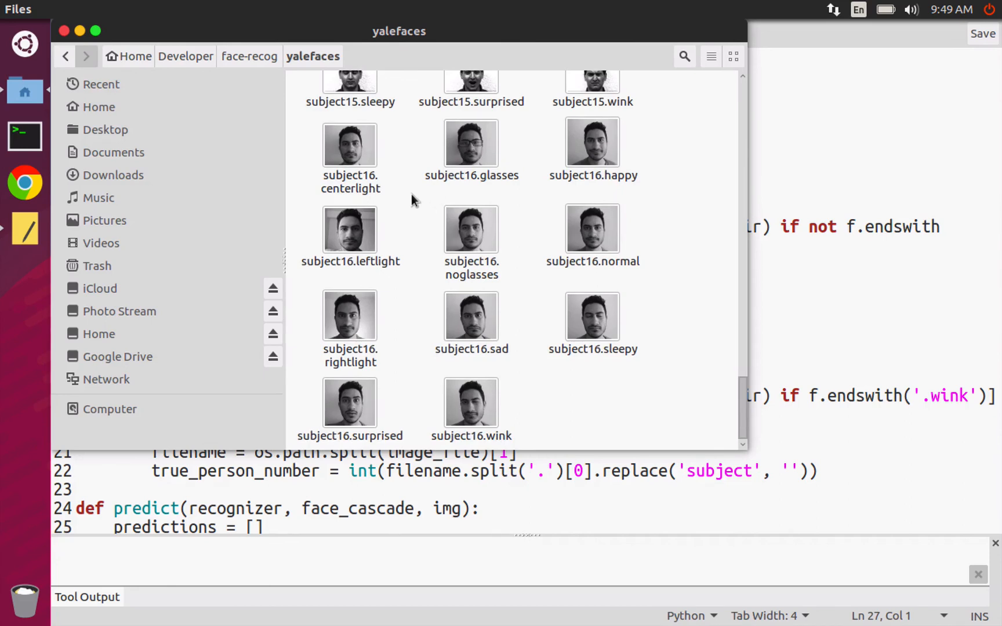
pyautogui.moveTo(691, 122)
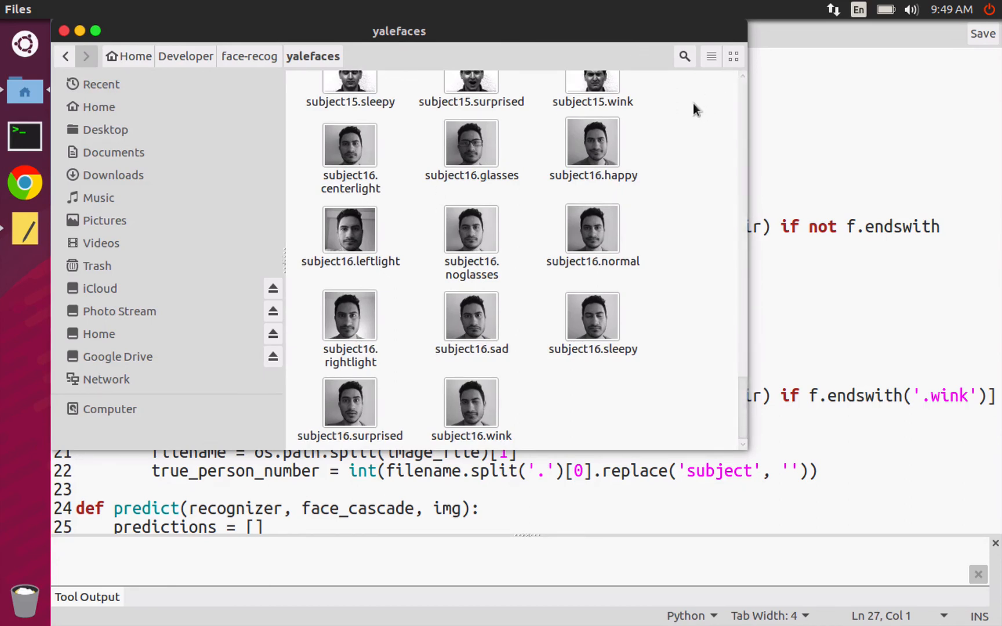
pyautogui.scroll(3)
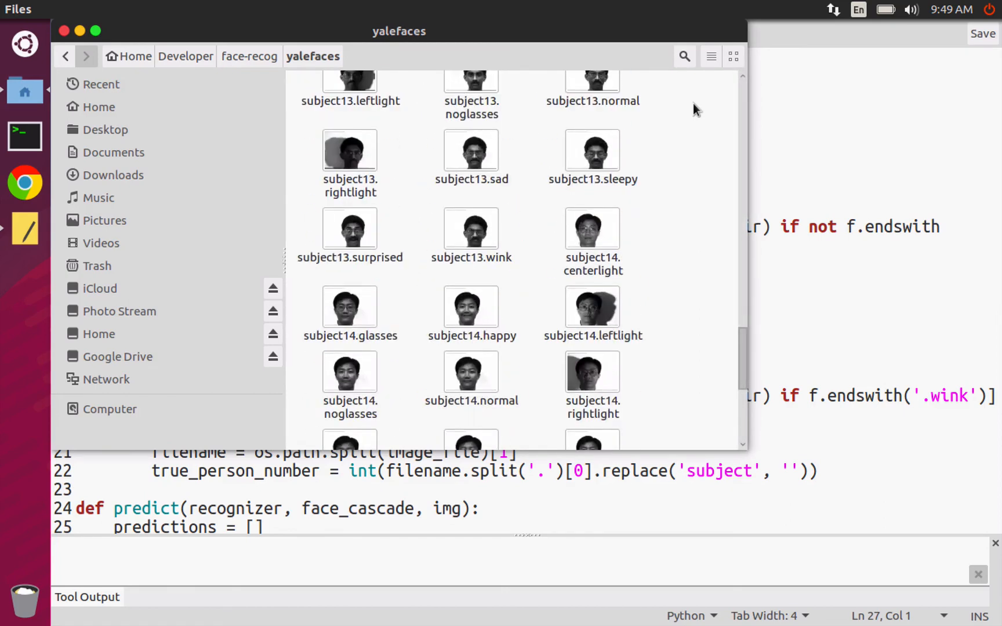
pyautogui.scroll(-3)
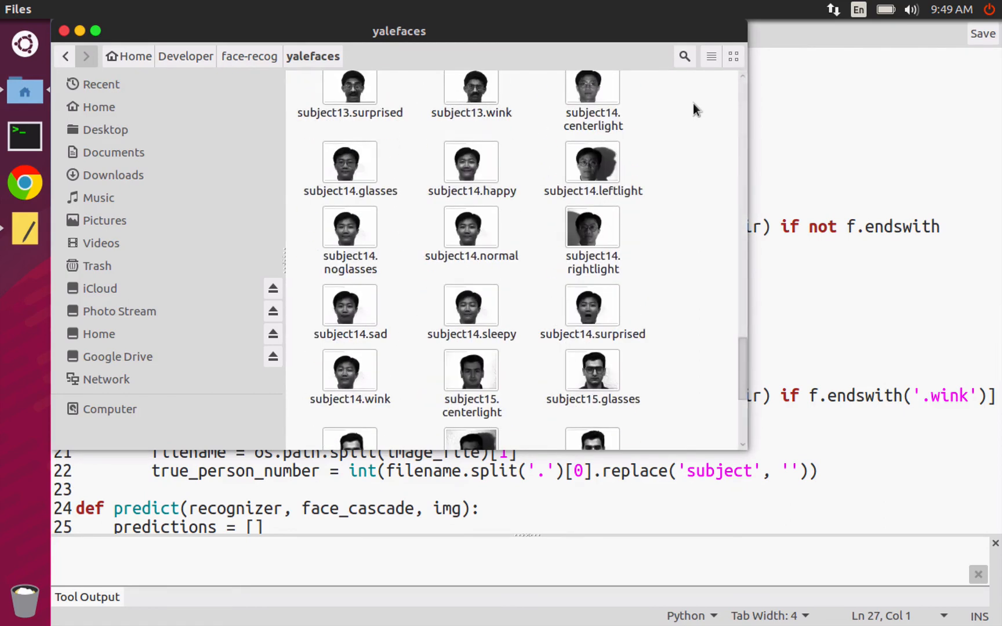
pyautogui.scroll(-3)
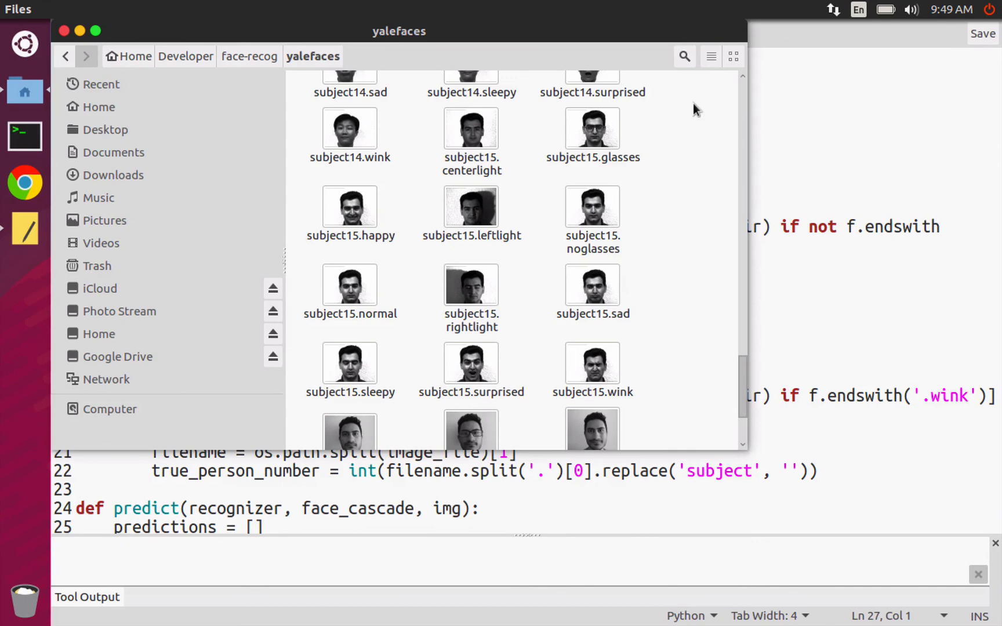
pyautogui.scroll(-3)
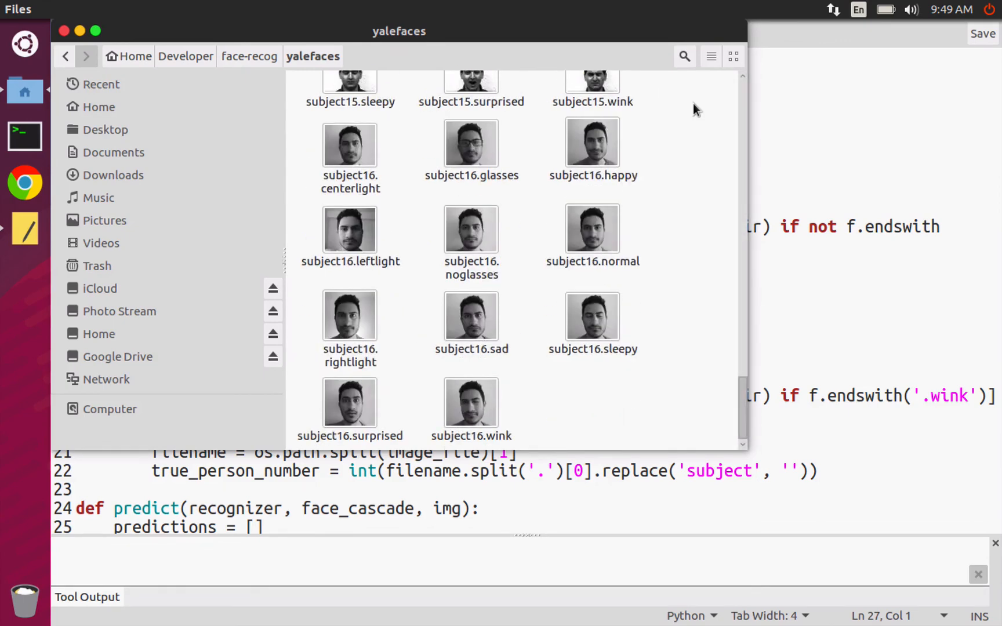